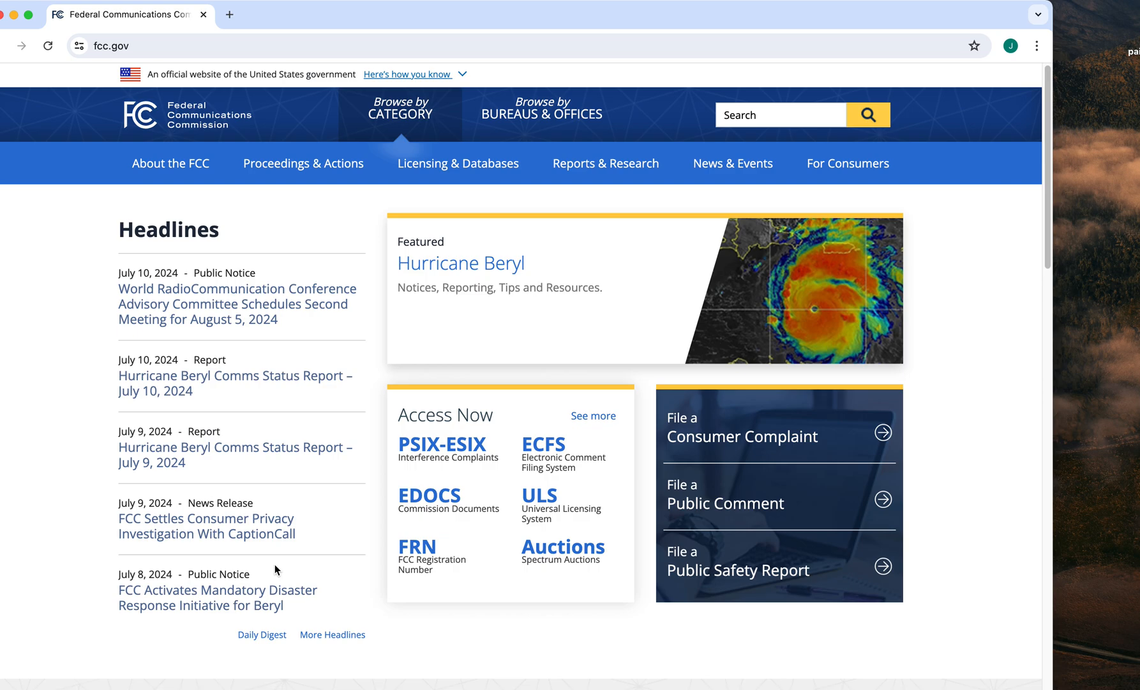
{"action": "mouse_move", "coordinate": [274, 570]}
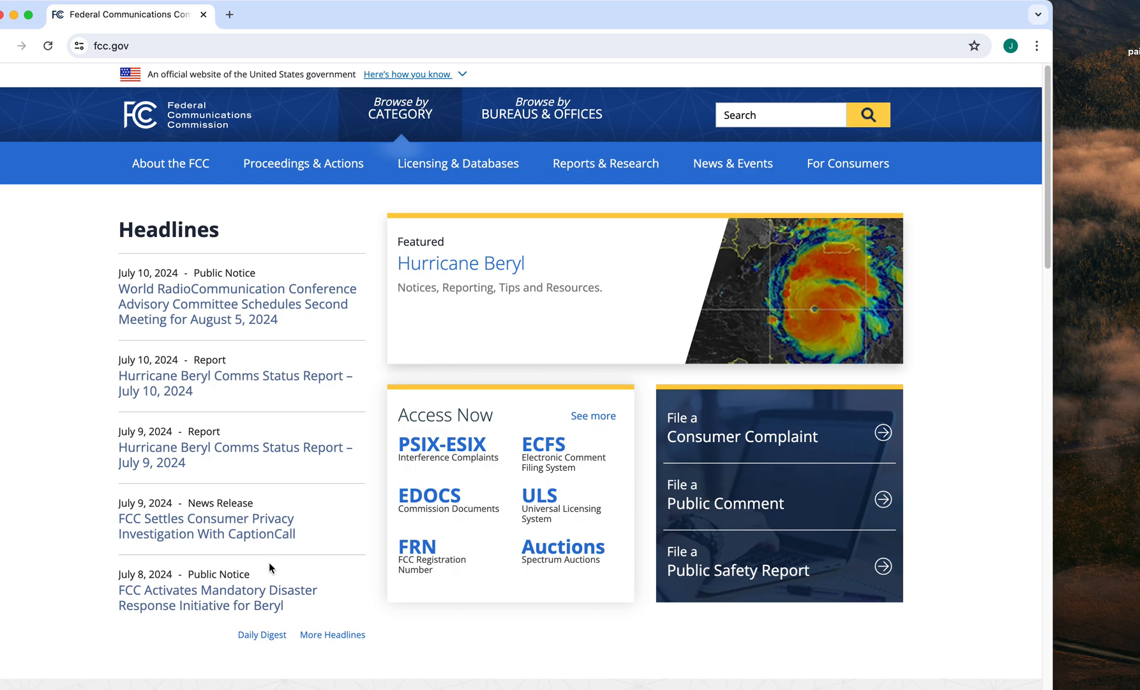
{"action": "mouse_move", "coordinate": [286, 479]}
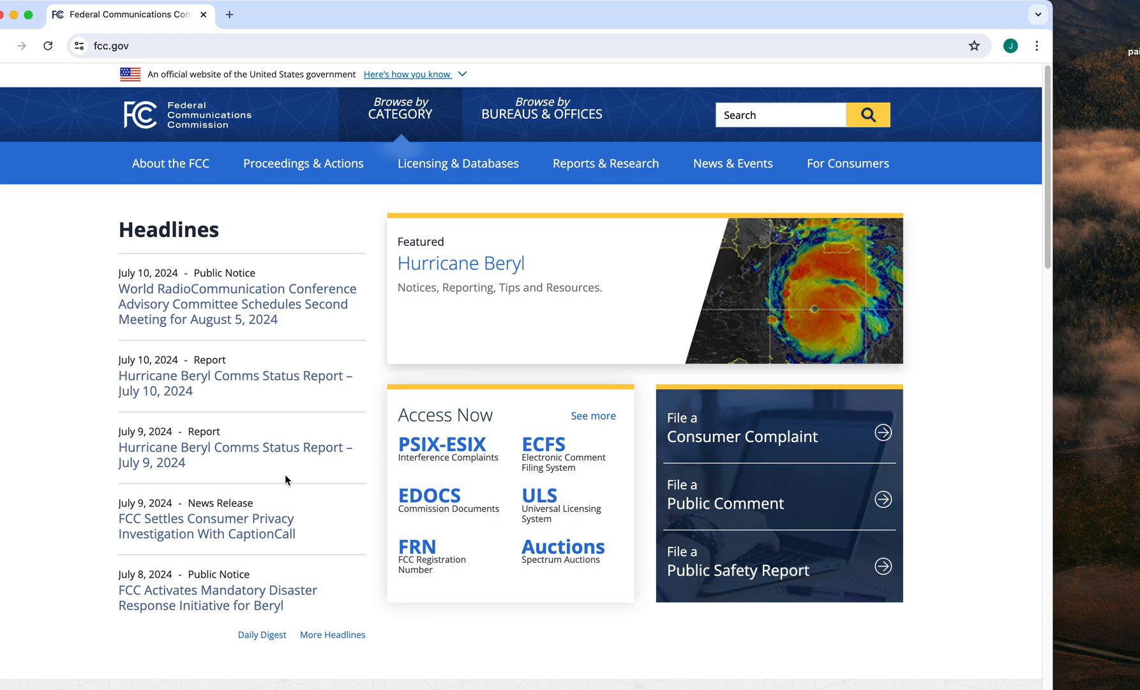
{"action": "mouse_move", "coordinate": [307, 464]}
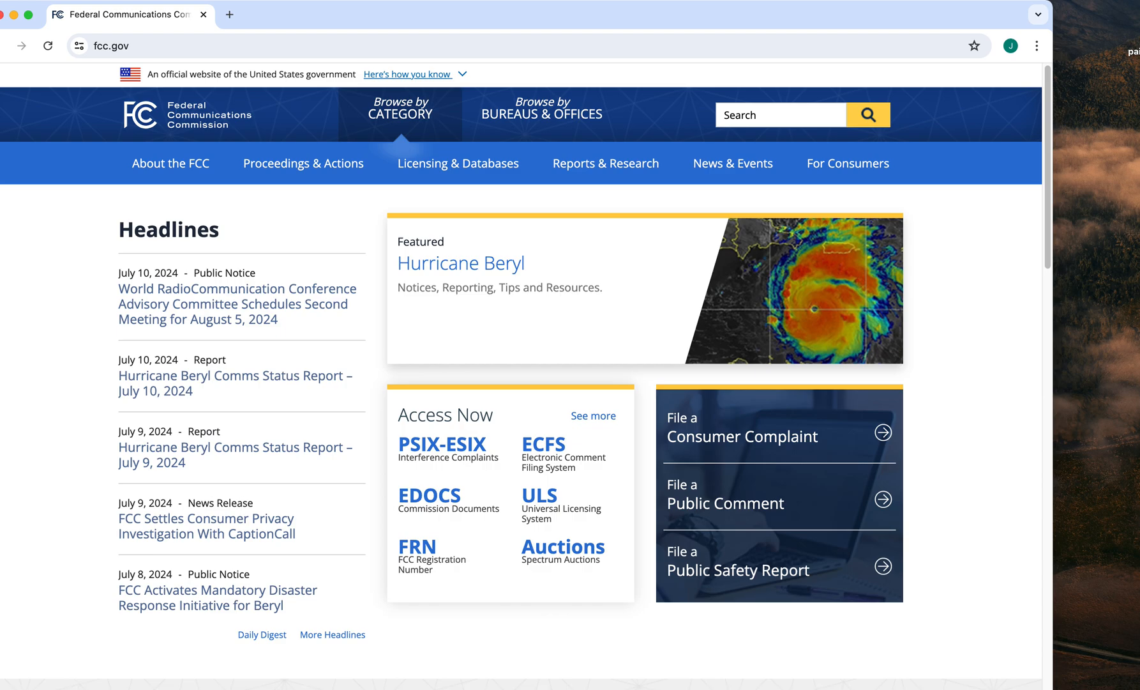
{"action": "mouse_move", "coordinate": [646, 305]}
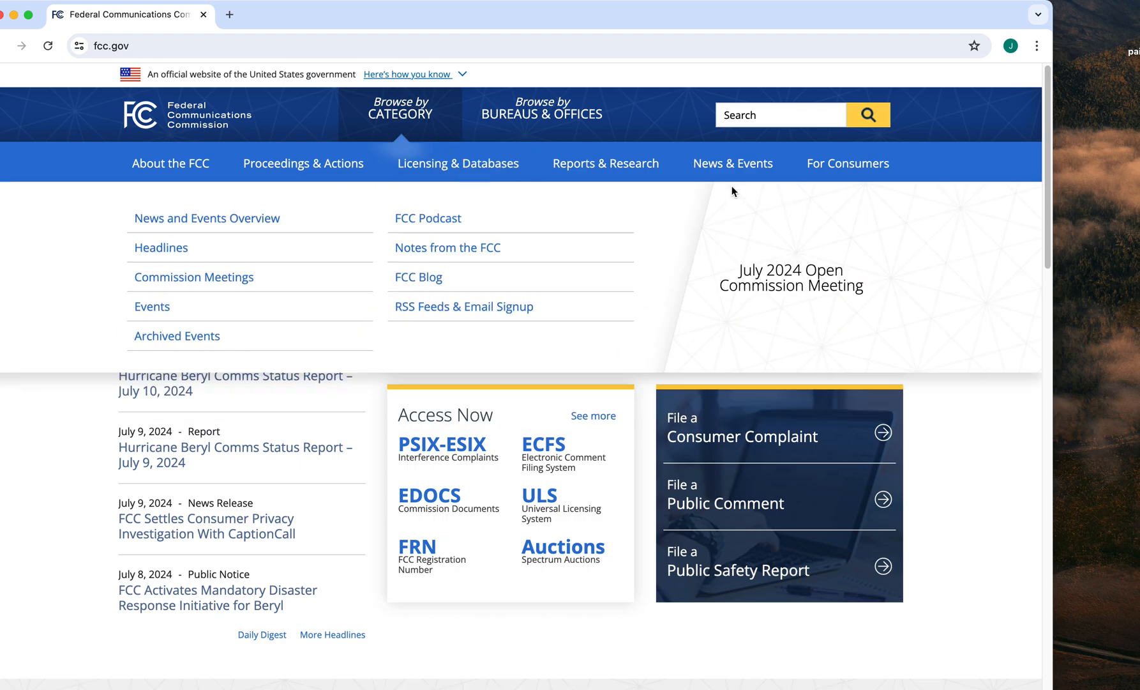
Step: Navigate via Licensing & Databases to the ULS page and scroll to its File Online filing section
{"action": "left_click", "coordinate": [459, 162]}
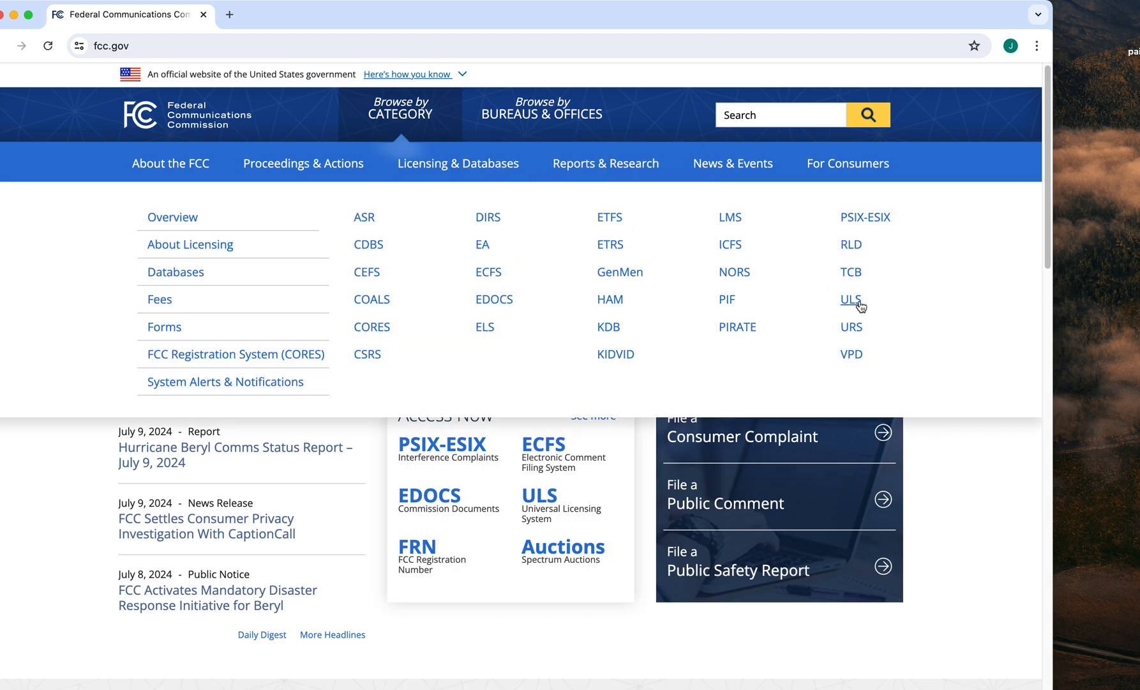
{"action": "left_click", "coordinate": [849, 299]}
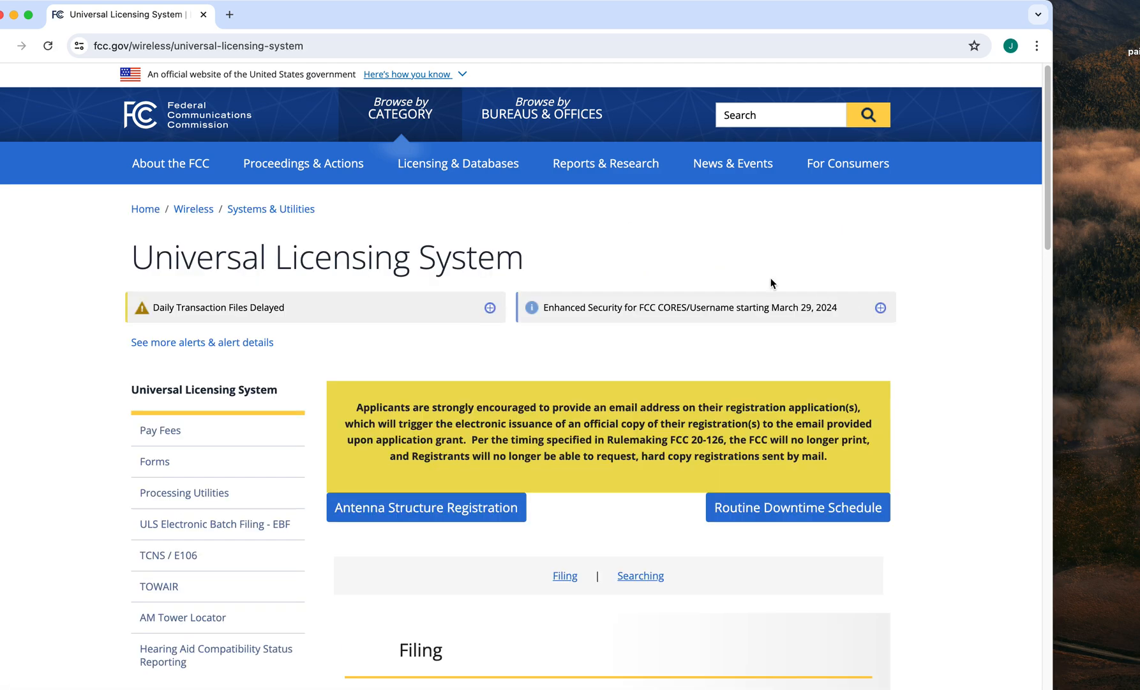
{"action": "mouse_move", "coordinate": [587, 261]}
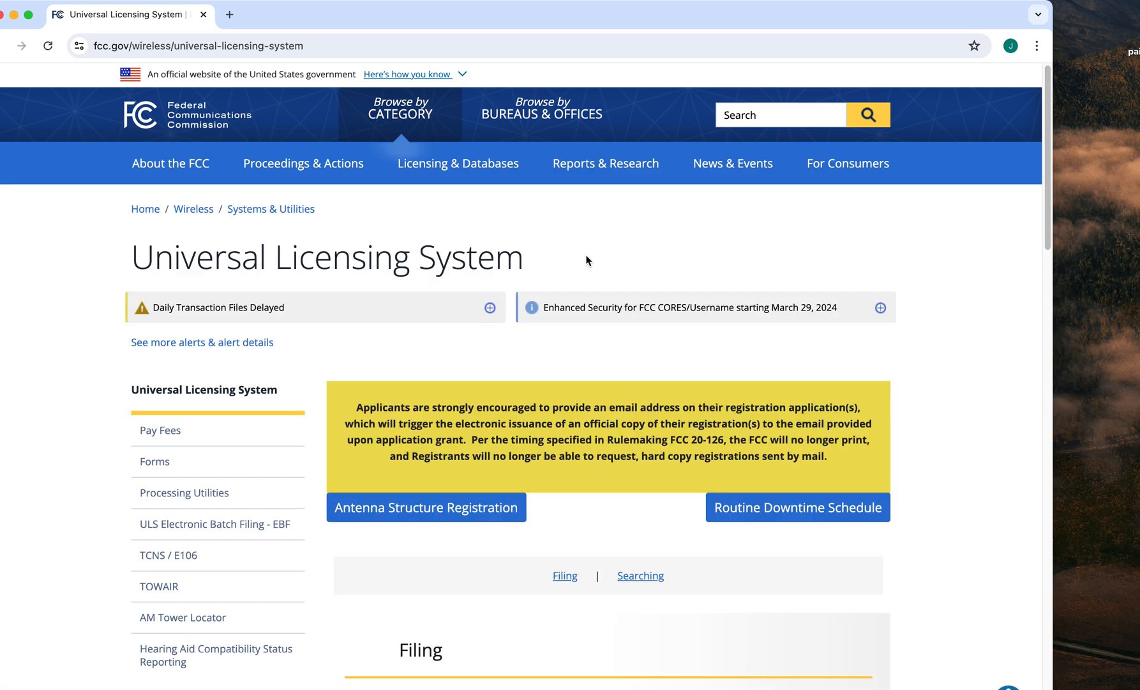
{"action": "scroll", "scroll_direction": "down", "scroll_amount": 3}
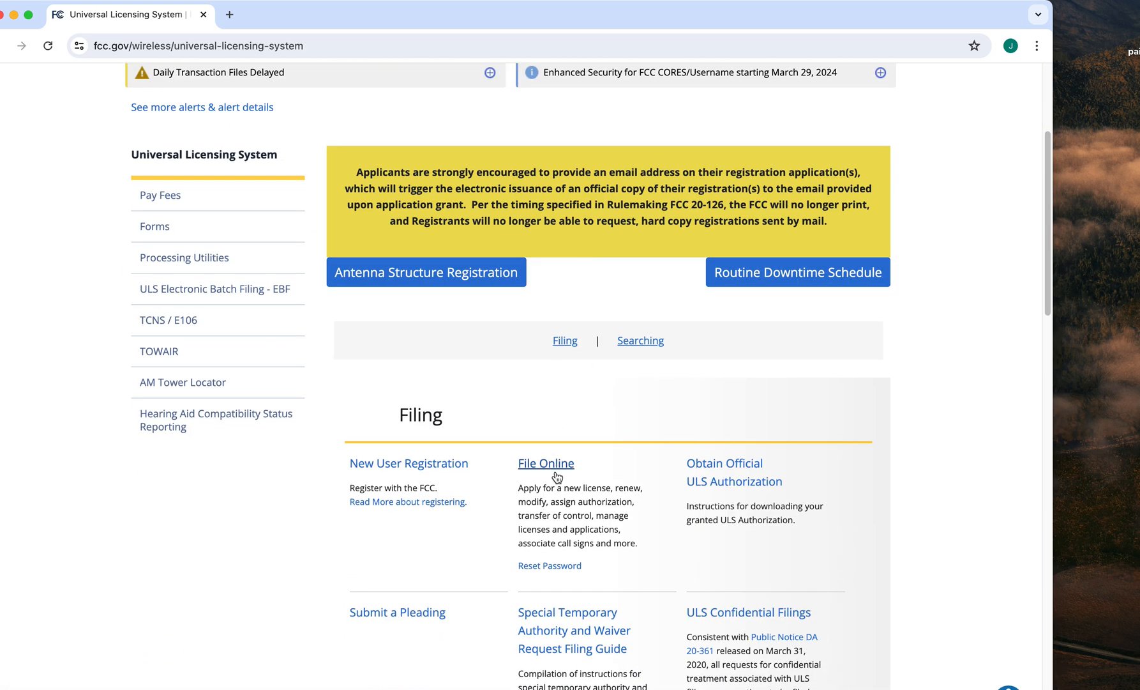
{"action": "mouse_move", "coordinate": [547, 464]}
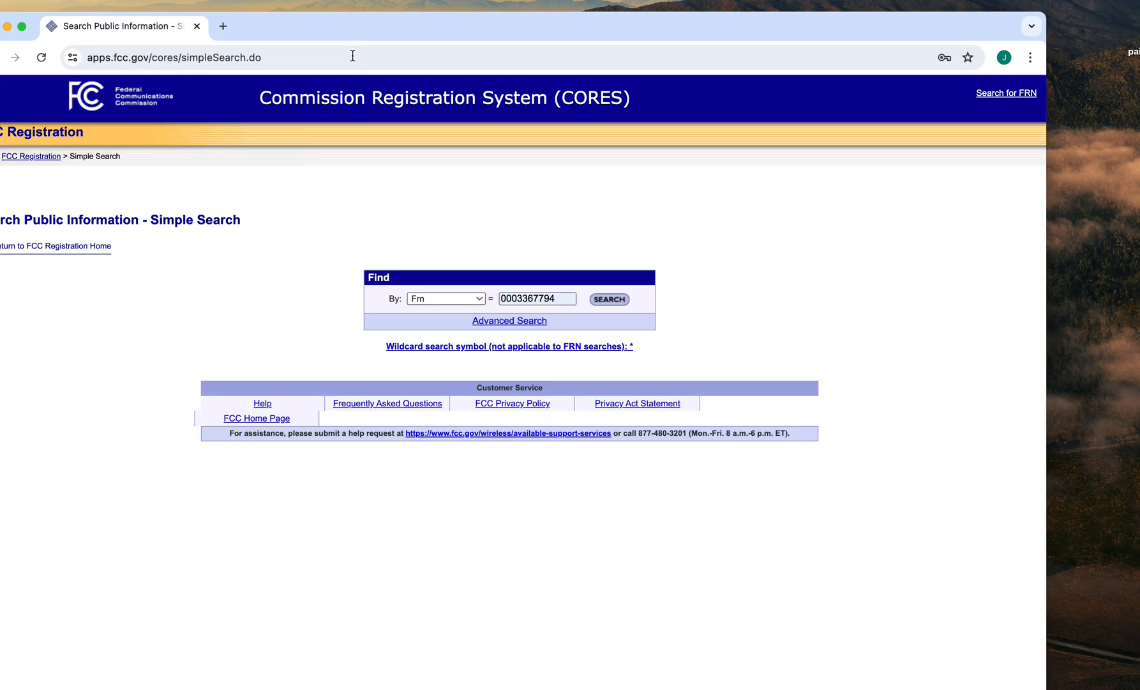
{"action": "mouse_move", "coordinate": [509, 321]}
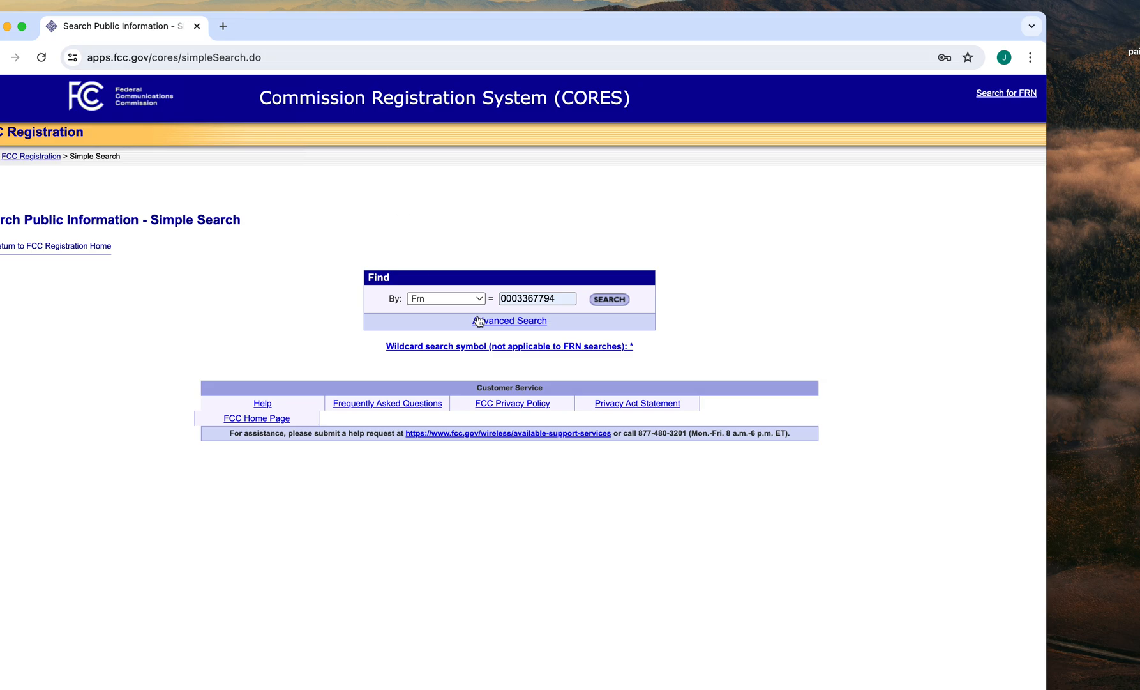
Step: Search public CORES registrations by Last Name 'Fall' and list the 42 matching FRN records
{"action": "left_click", "coordinate": [445, 299]}
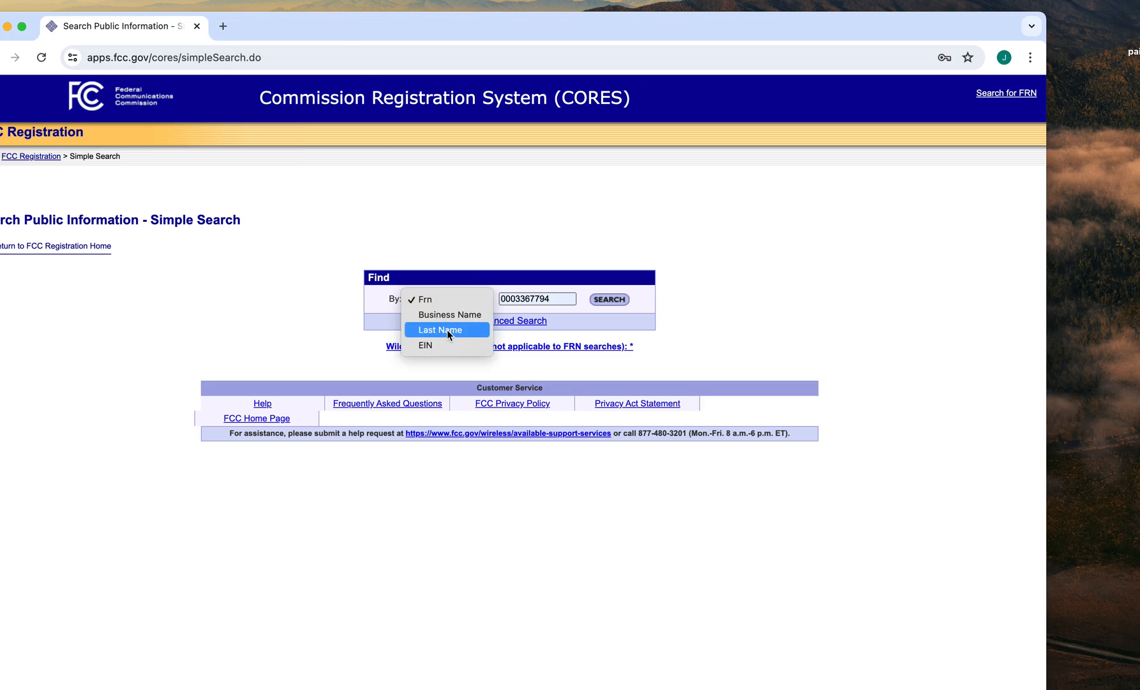
{"action": "left_click", "coordinate": [438, 330]}
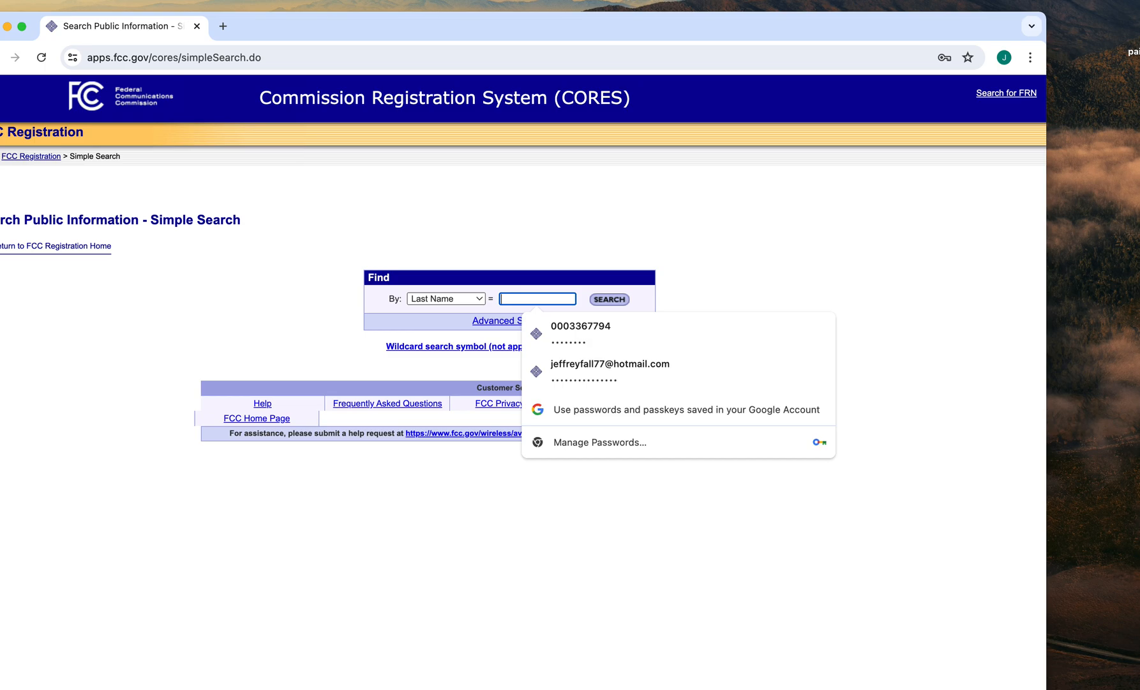
{"action": "type", "text": "fall"}
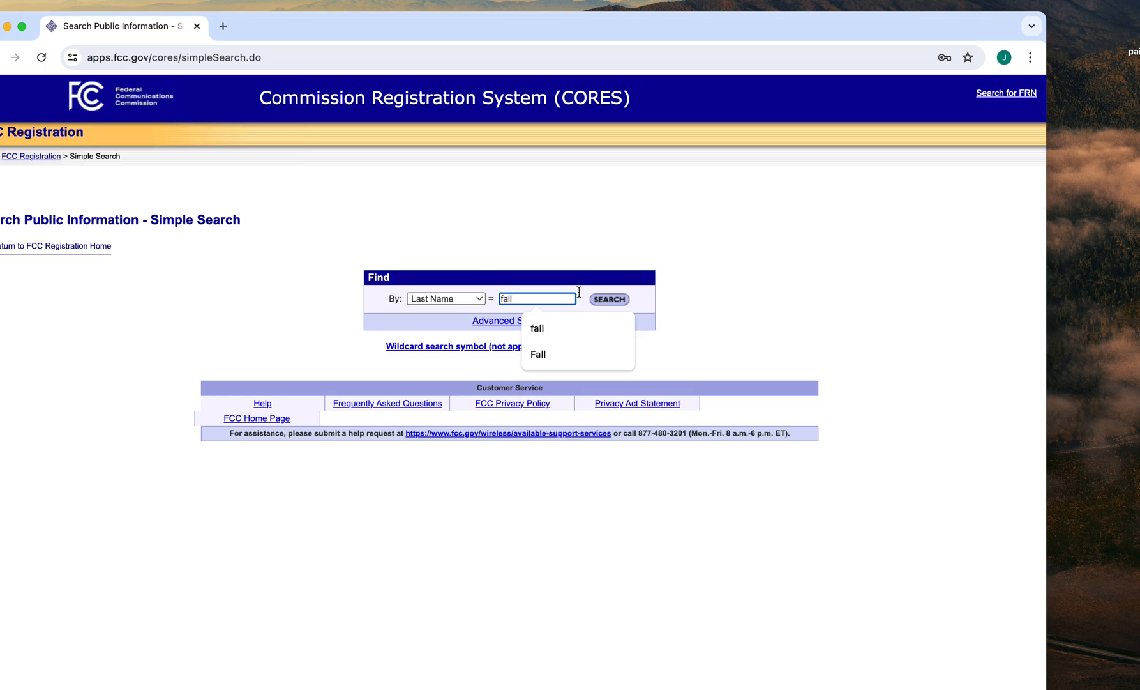
{"action": "left_click", "coordinate": [537, 355]}
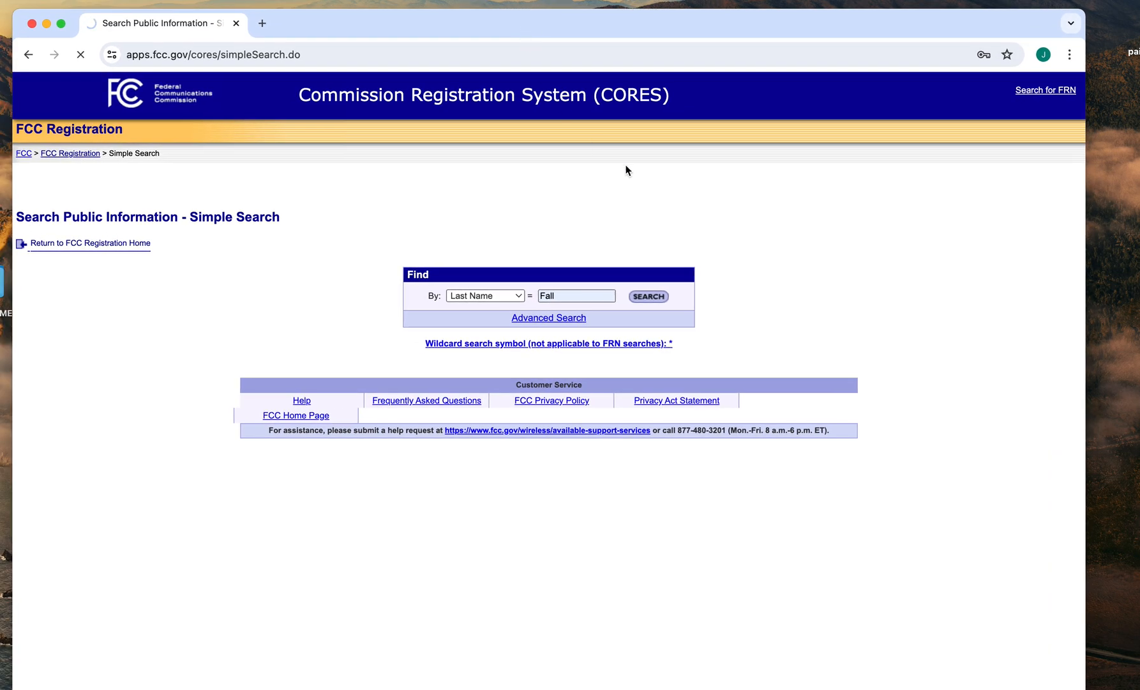
{"action": "left_click", "coordinate": [646, 295]}
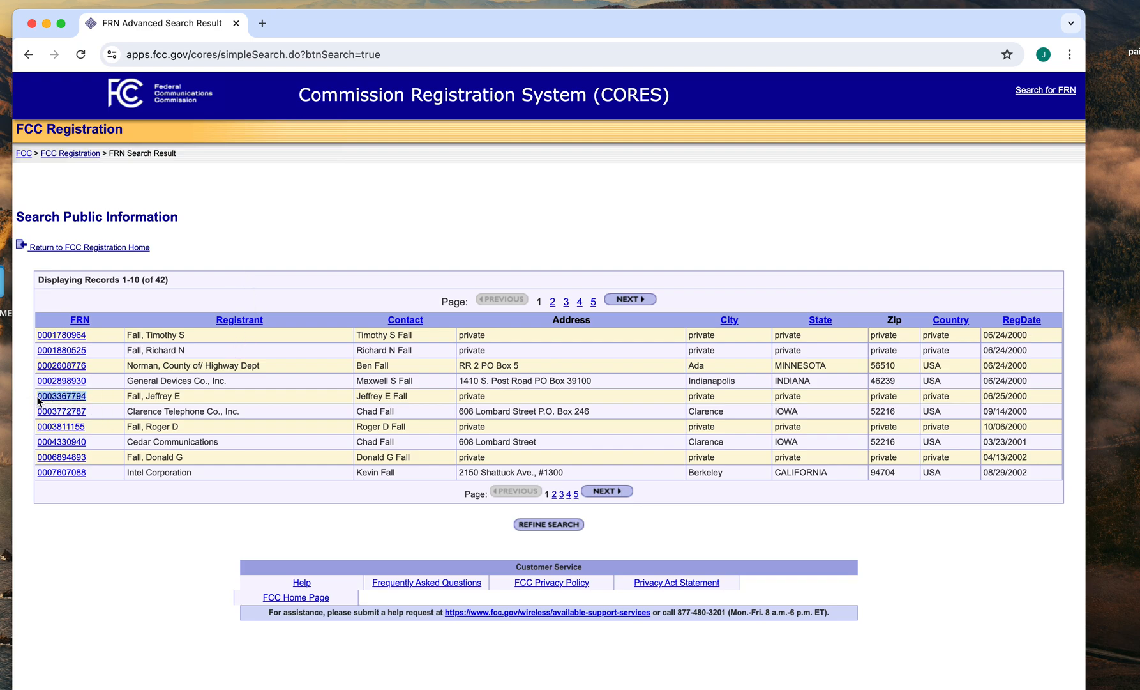
Step: Enter fcc.gov in the address bar to return to the FCC homepage
{"action": "right_click", "coordinate": [61, 395]}
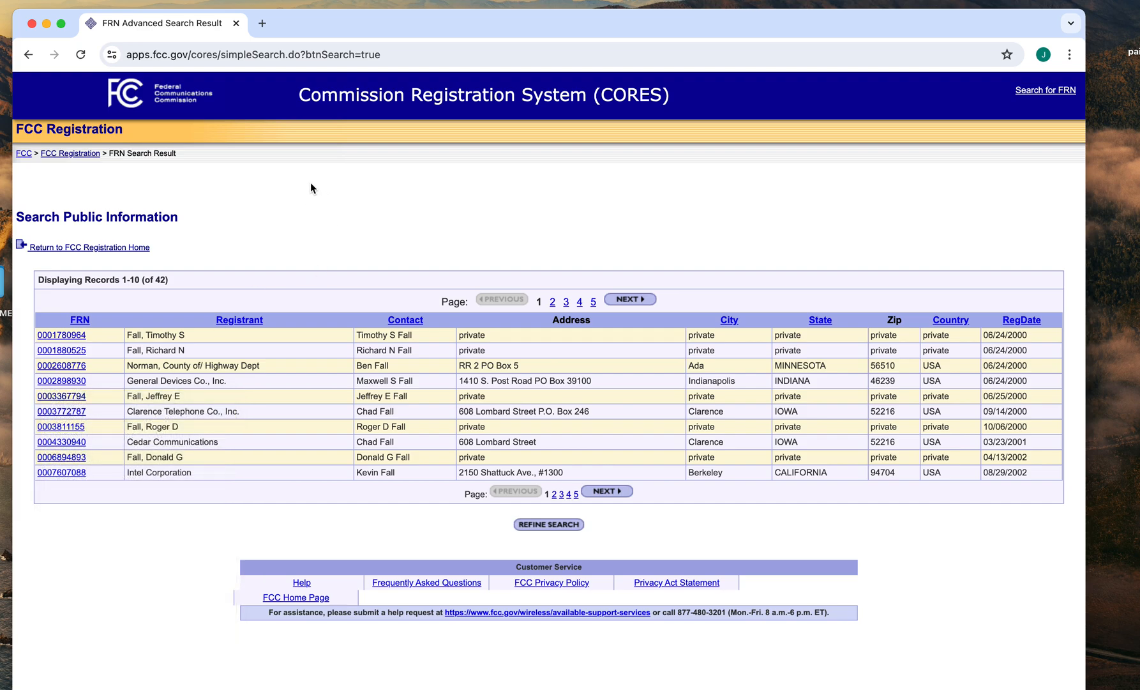
{"action": "mouse_move", "coordinate": [332, 143]}
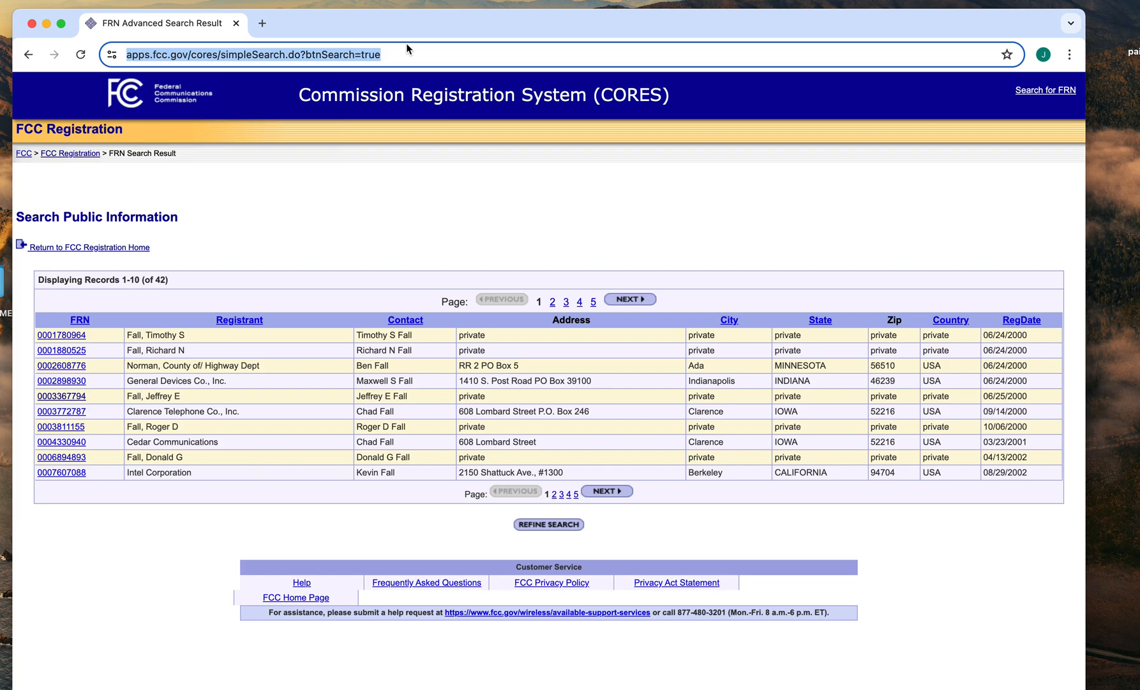
{"action": "type", "text": "rfcc"}
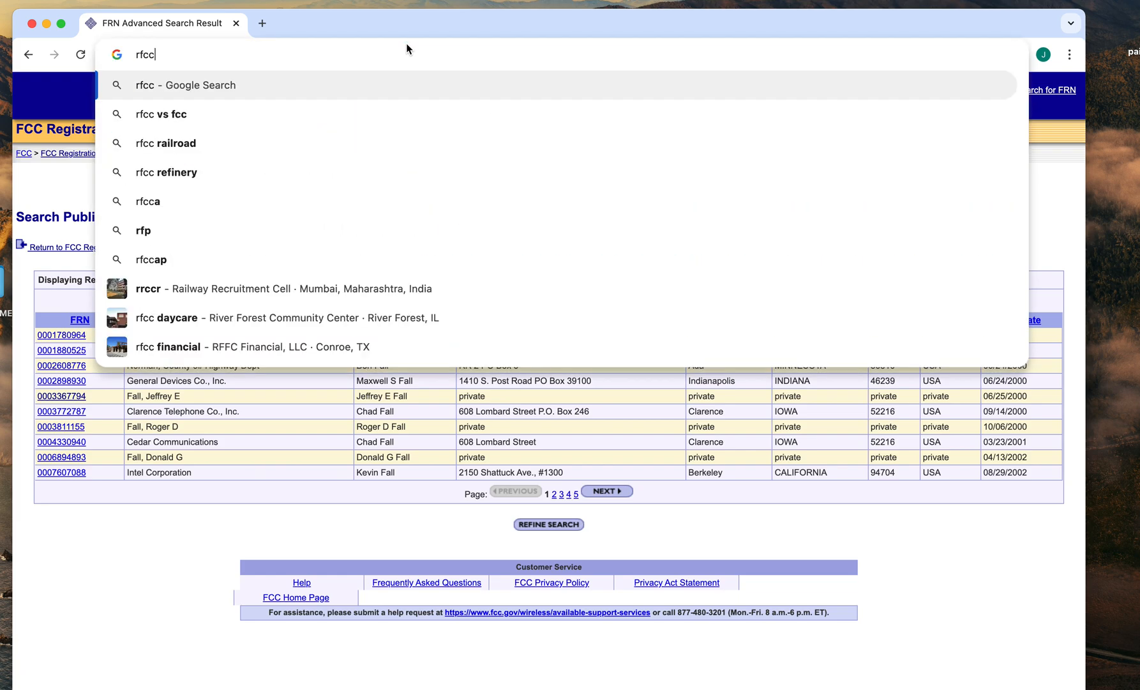
{"action": "type", "text": "fcc.gov"}
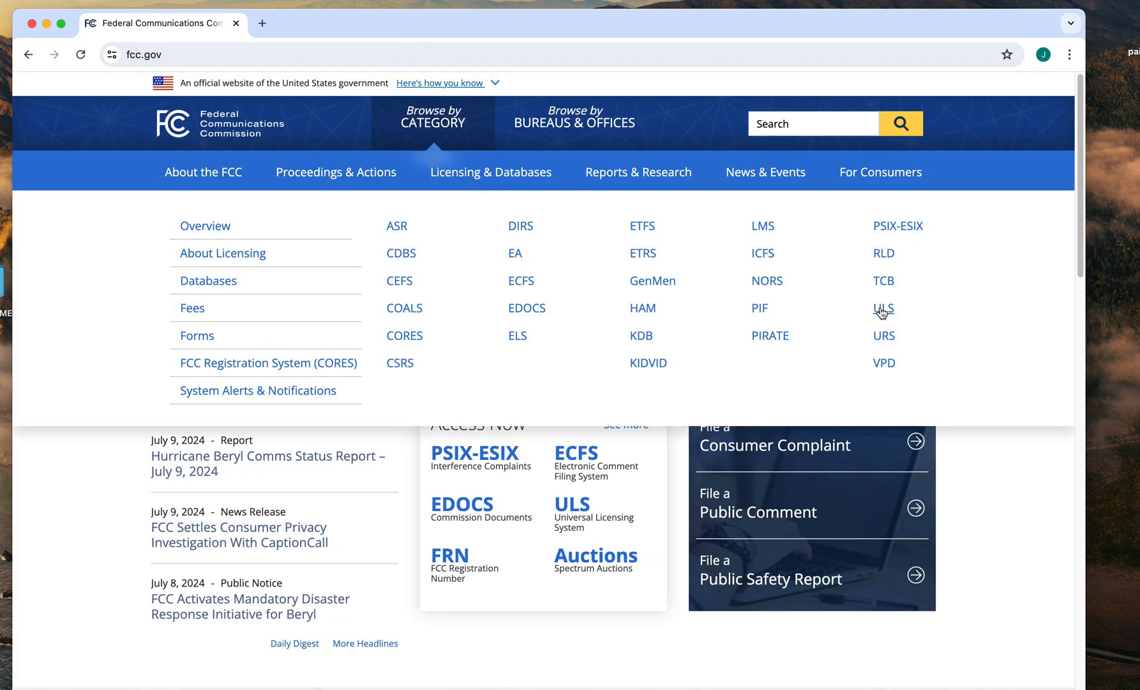
Step: Go to the ULS page, scroll to Filing and start File Online for the renewal
{"action": "left_click", "coordinate": [883, 307]}
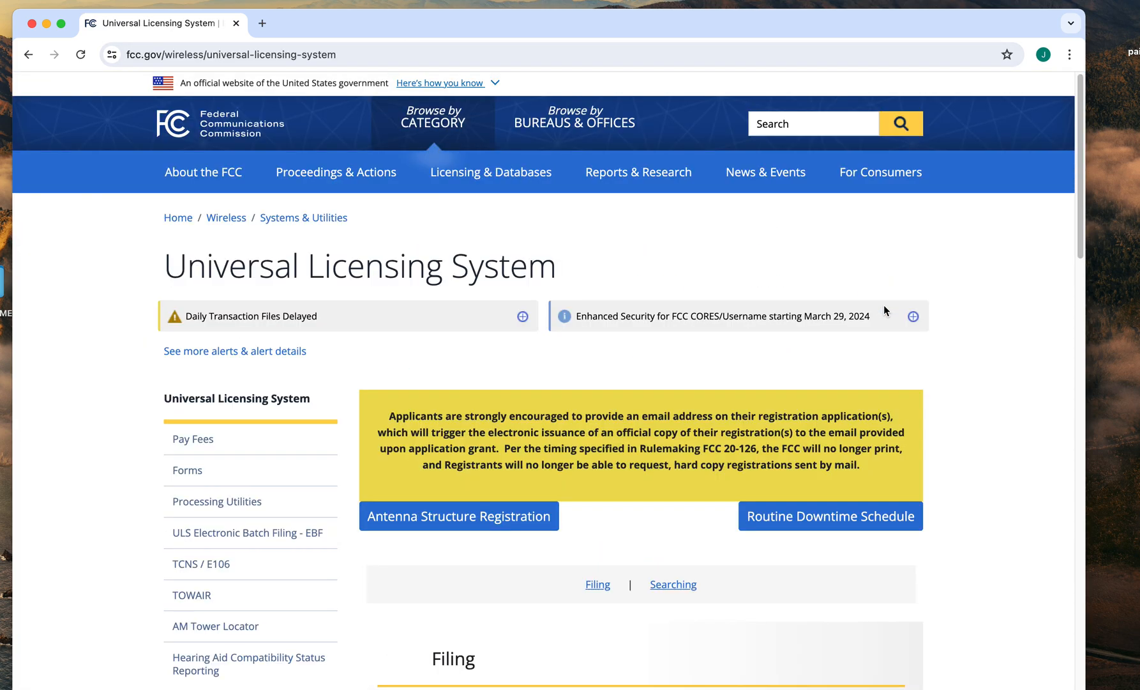
{"action": "scroll", "scroll_direction": "down", "scroll_amount": 3}
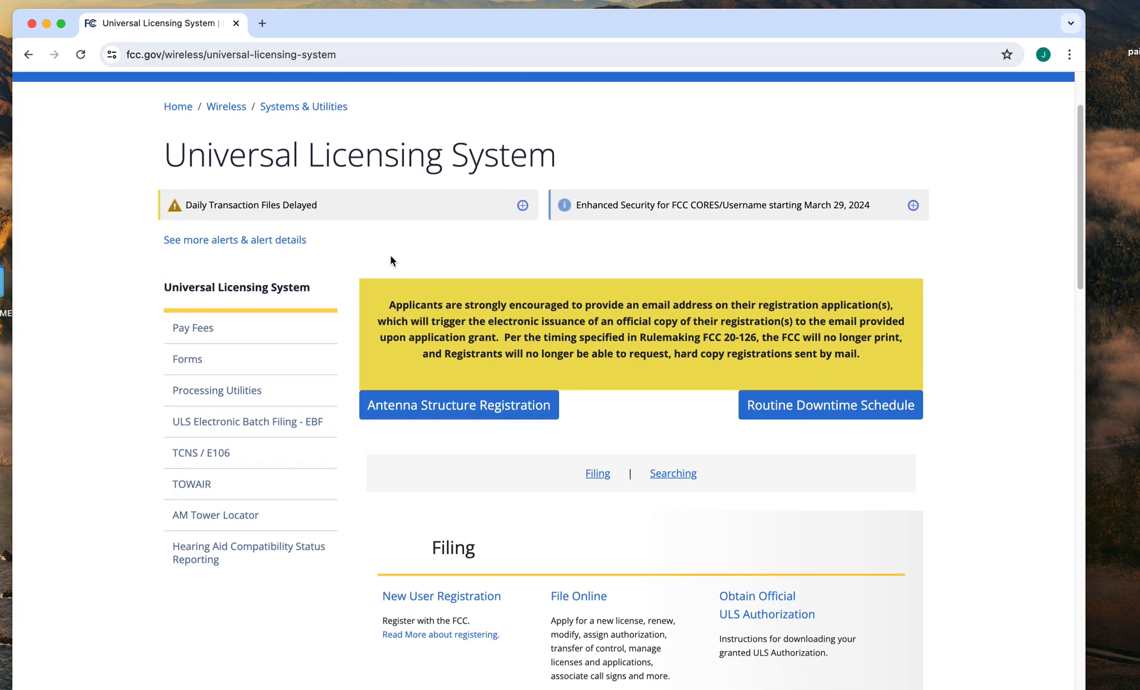
{"action": "scroll", "scroll_direction": "down", "scroll_amount": 3}
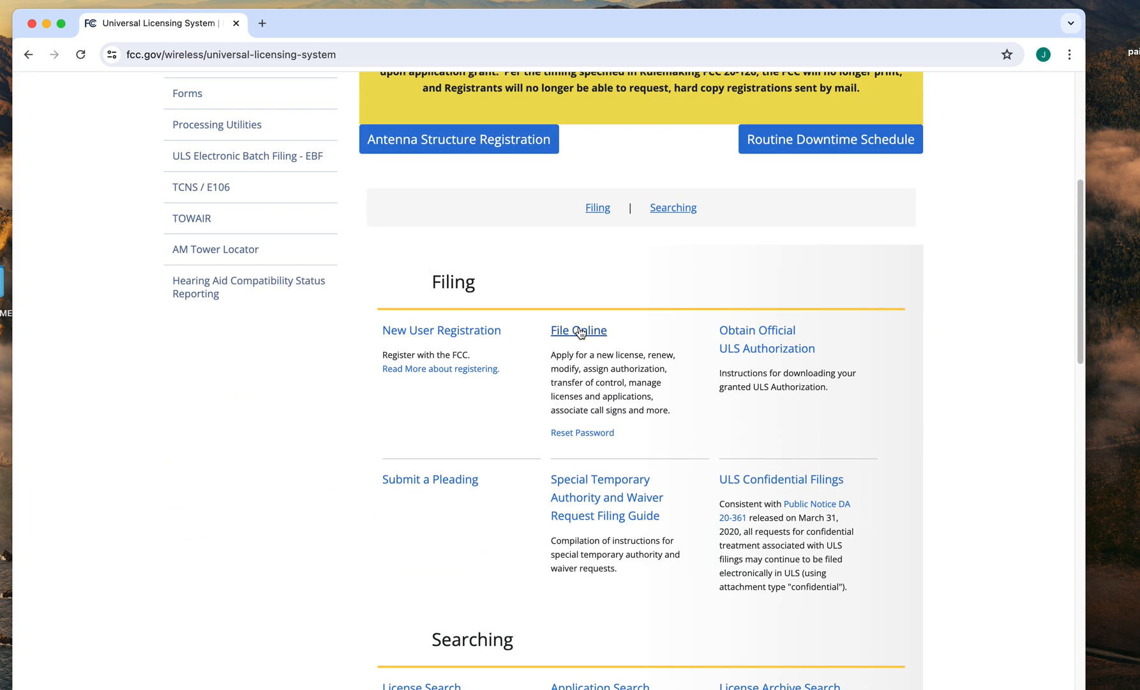
{"action": "left_click", "coordinate": [578, 330]}
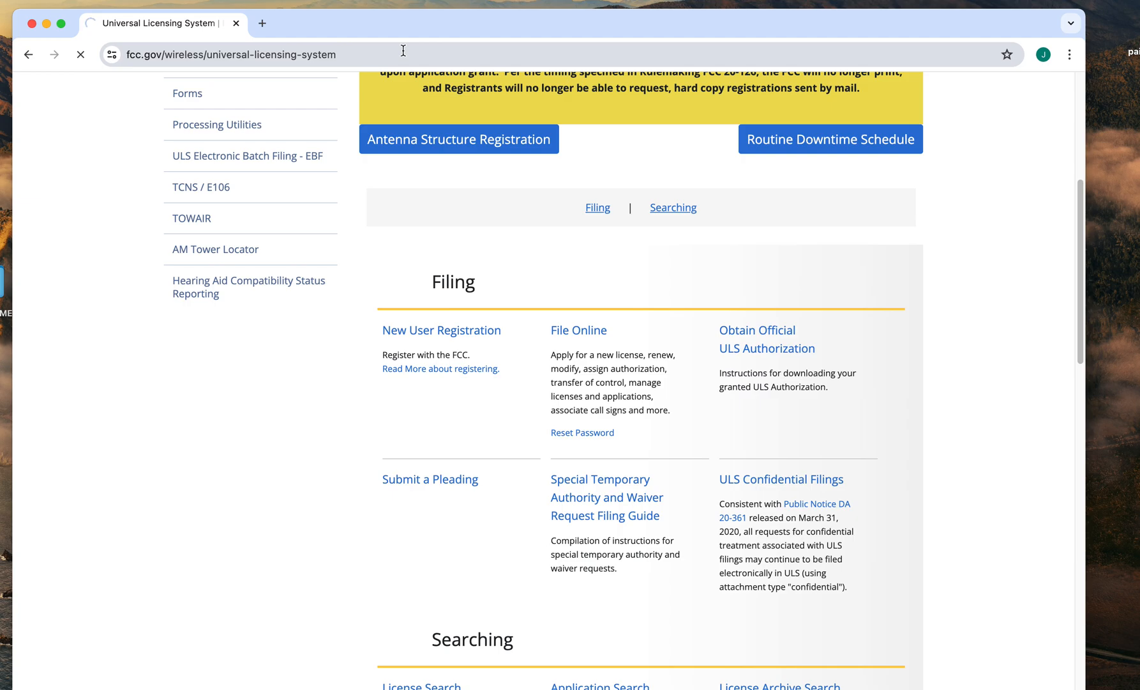
{"action": "left_click", "coordinate": [579, 331]}
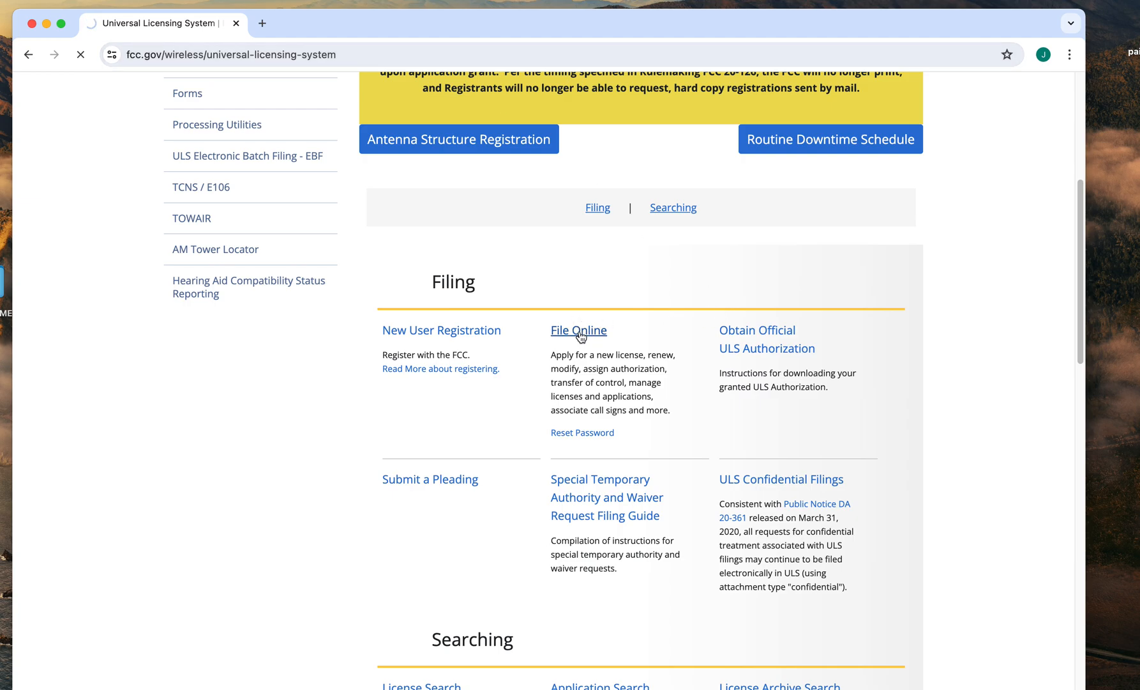
{"action": "left_click", "coordinate": [578, 329]}
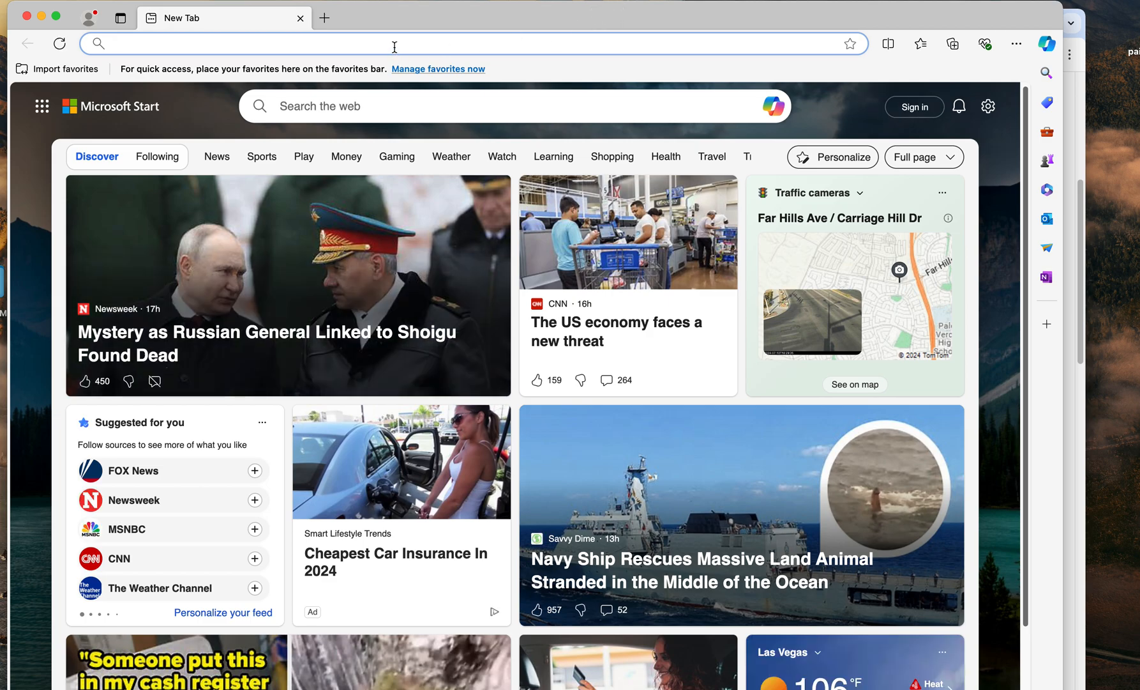
Step: Load the FCC homepage at fcc.gov in Microsoft Edge
{"action": "left_click", "coordinate": [465, 43]}
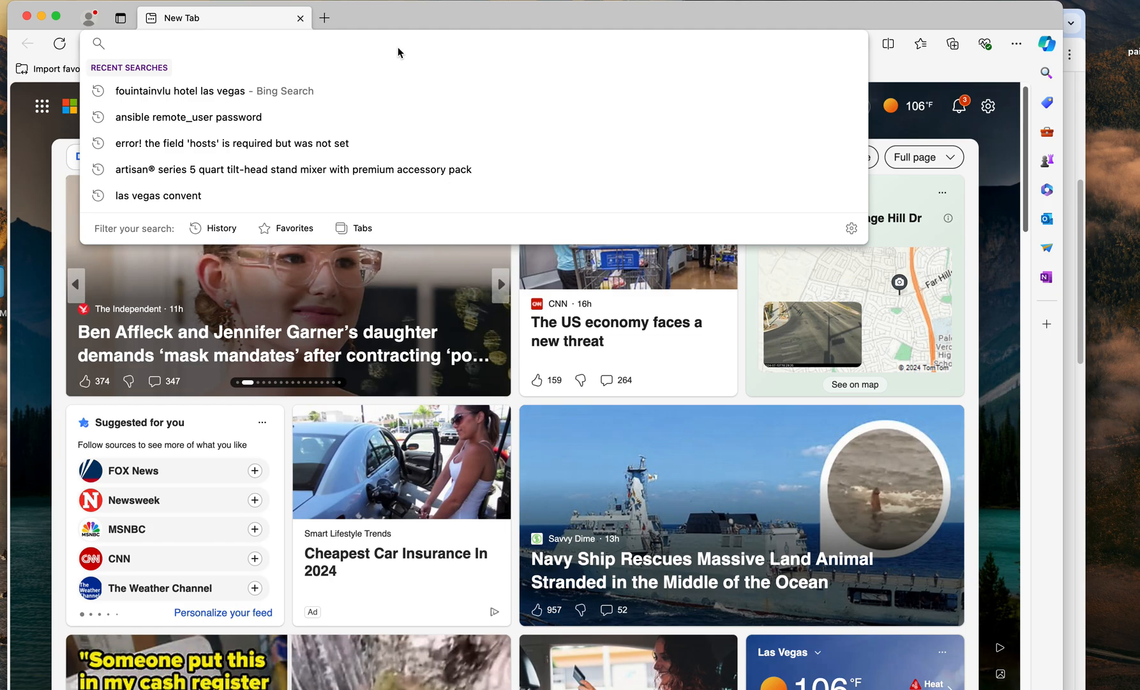
{"action": "type", "text": "fcc."}
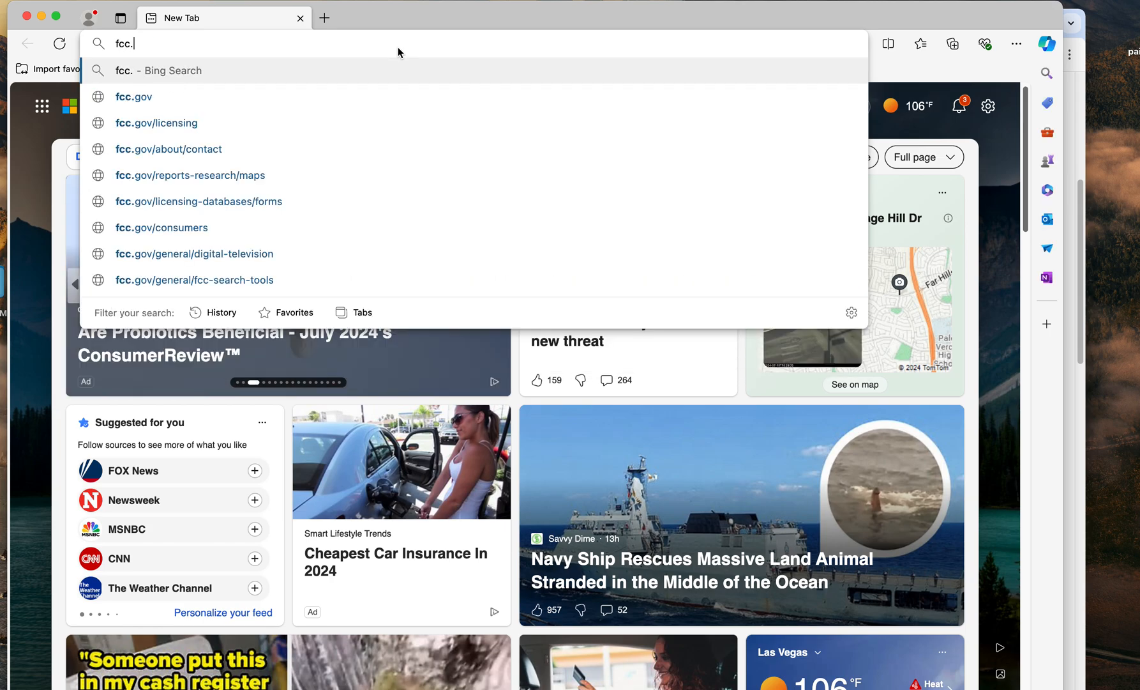
{"action": "left_click", "coordinate": [135, 96]}
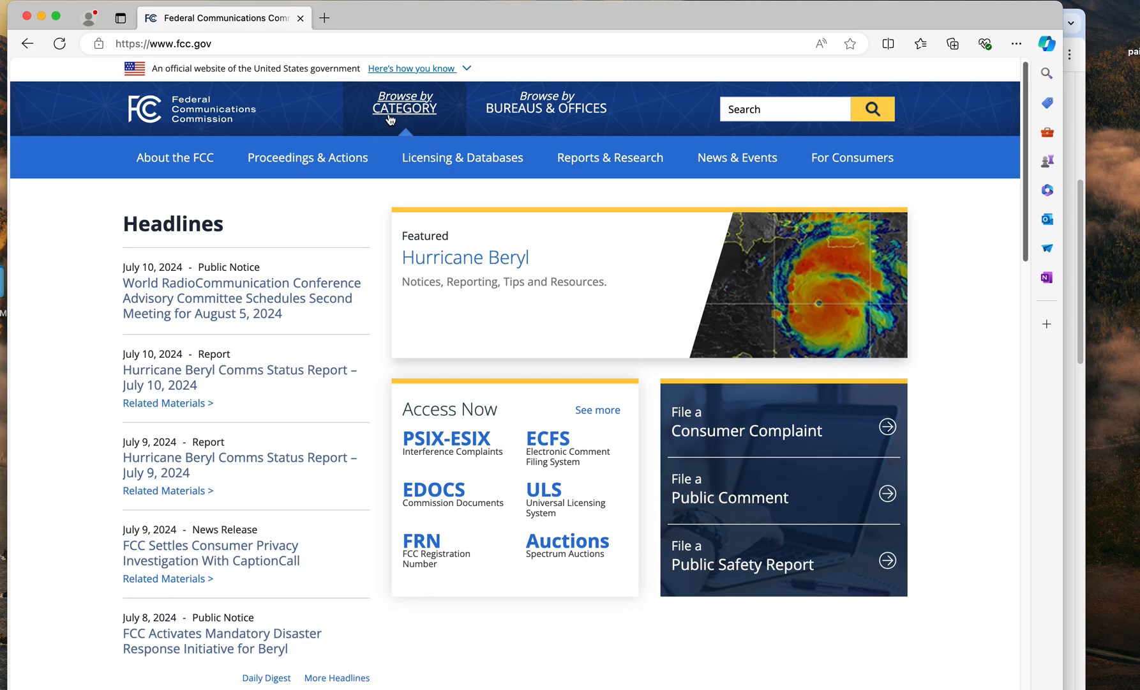
Step: Navigate via Licensing & Databases to the ULS page and scroll to its File Online filing options
{"action": "left_click", "coordinate": [404, 107]}
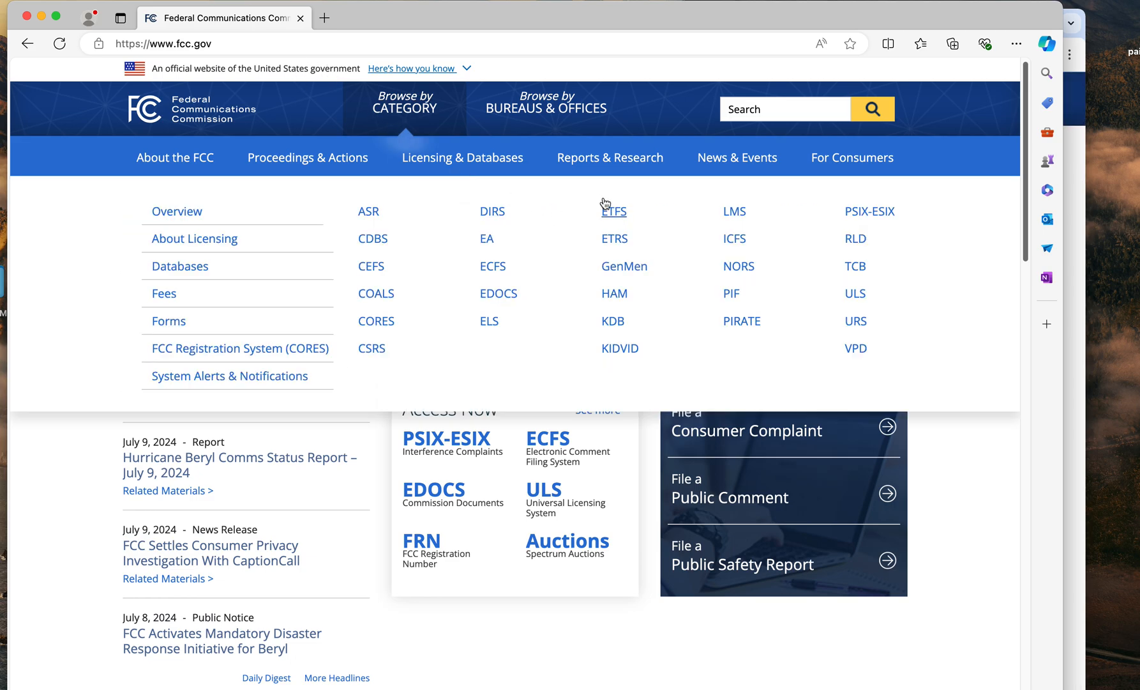
{"action": "mouse_move", "coordinate": [855, 295]}
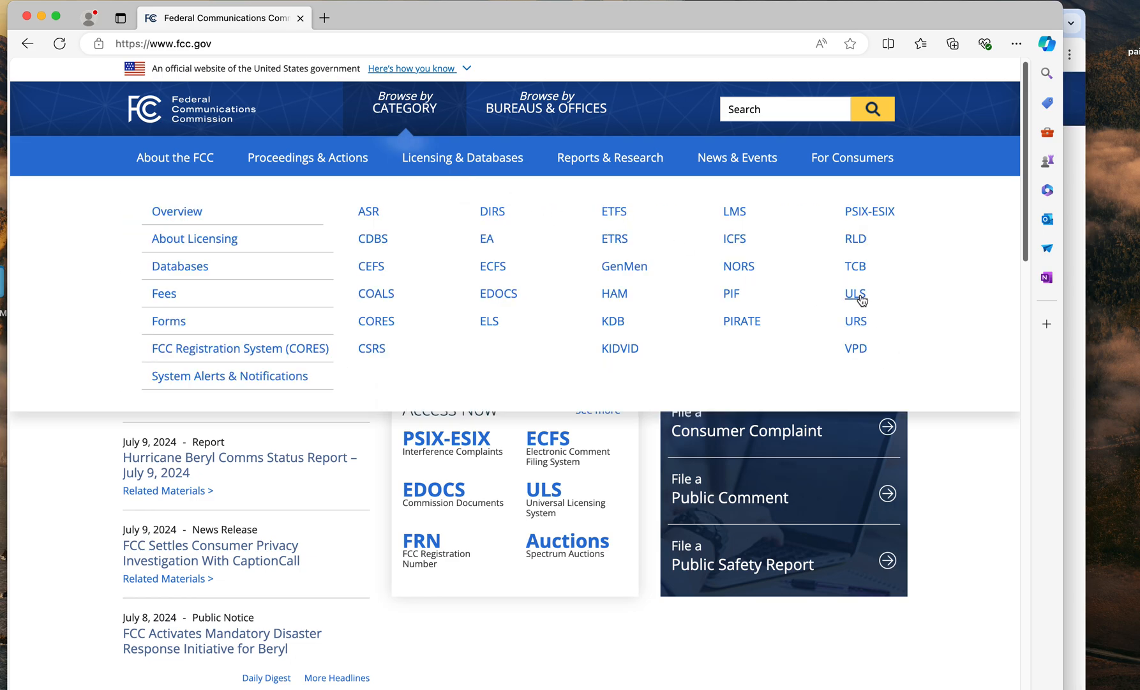
{"action": "left_click", "coordinate": [856, 294]}
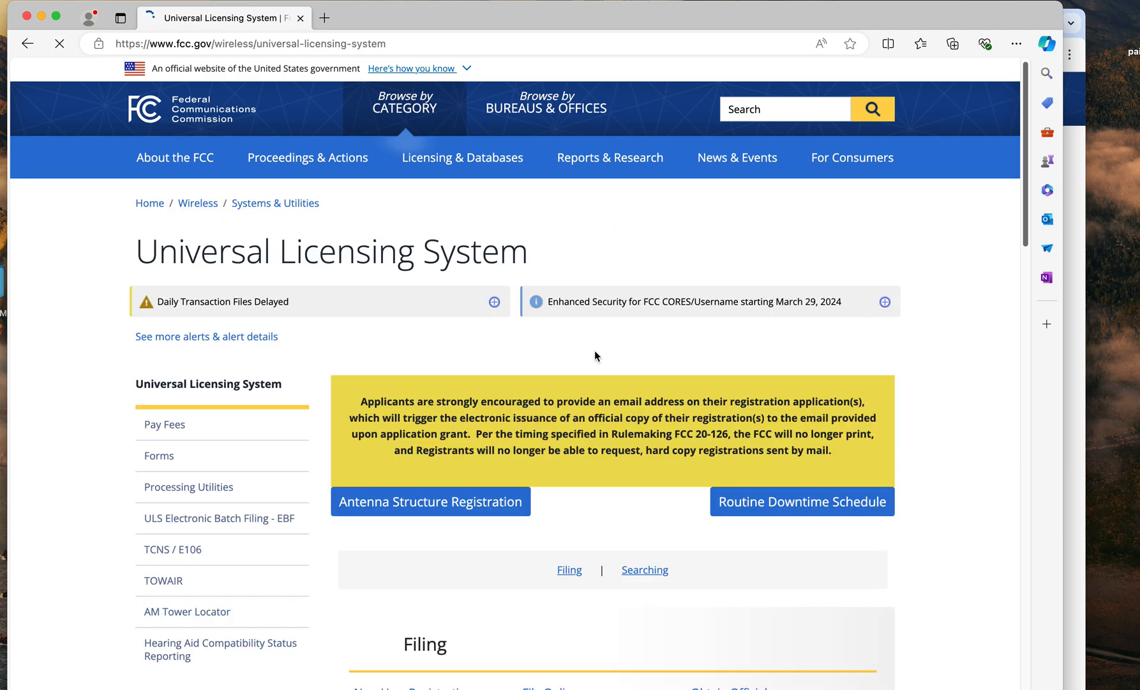
{"action": "scroll", "scroll_direction": "down", "scroll_amount": 3}
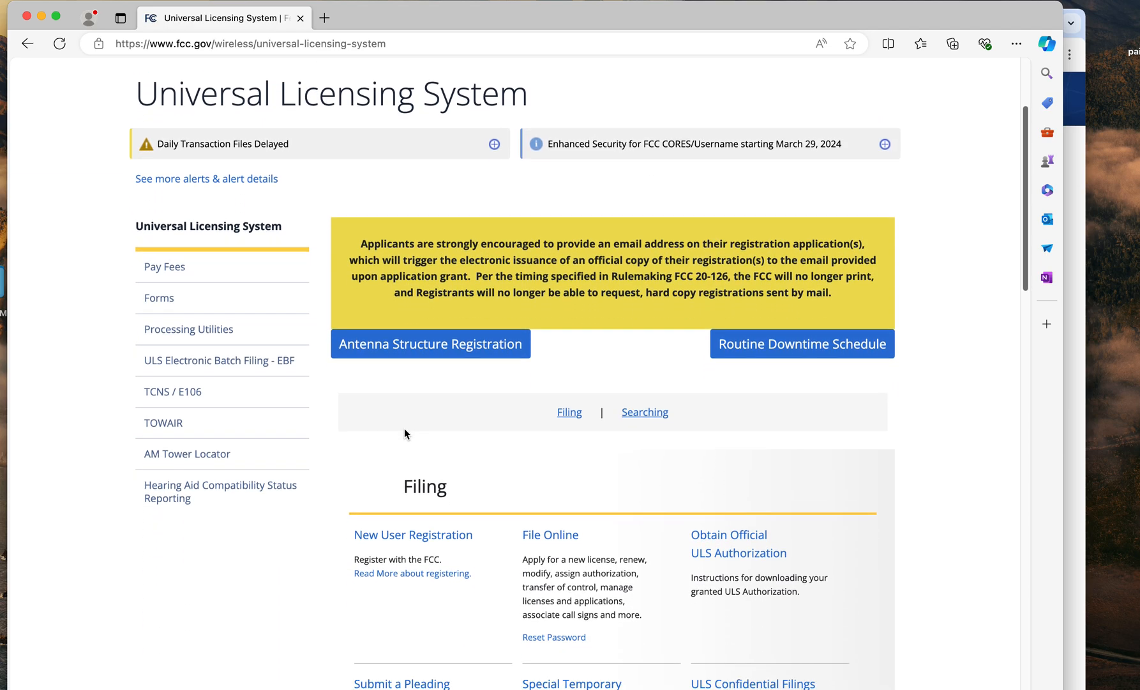
{"action": "scroll", "scroll_direction": "down", "scroll_amount": 3}
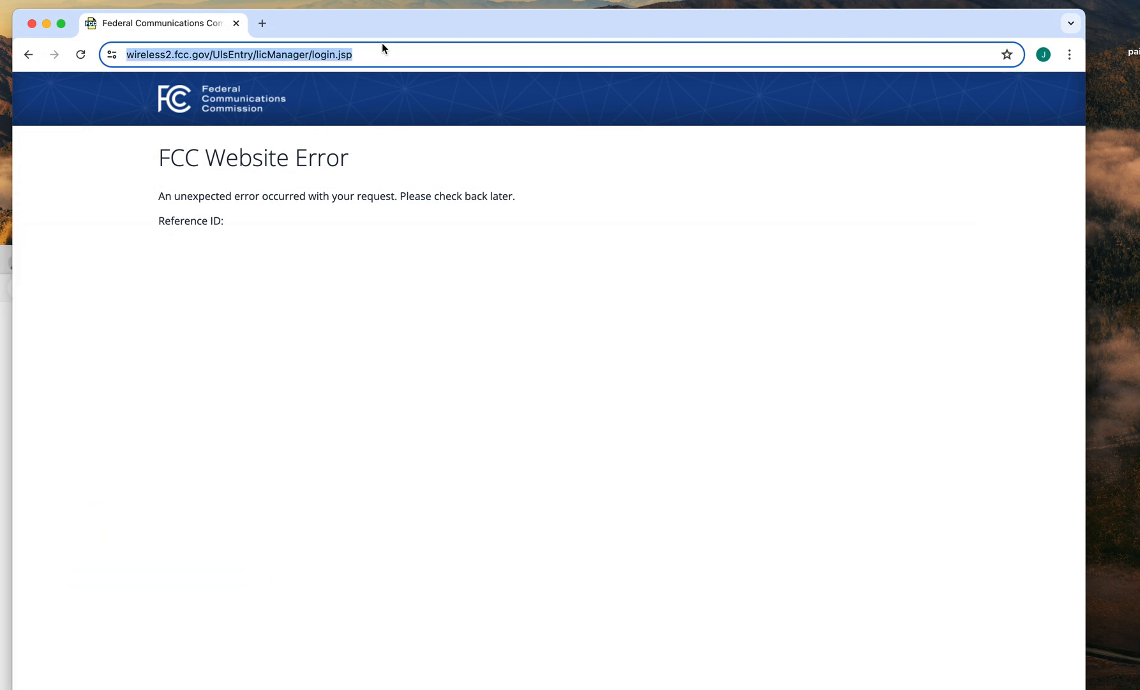
Step: Replace the FCC Website Error page with the FCC homepage at fcc.gov
{"action": "type", "text": "fcc.gov"}
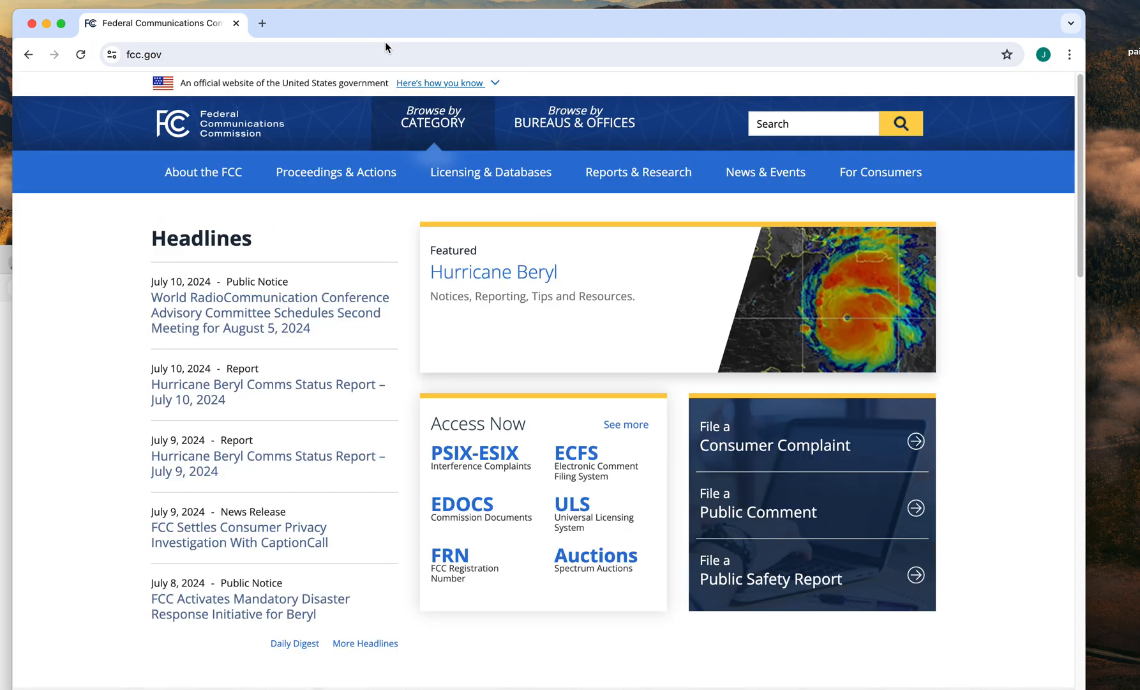
{"action": "left_click", "coordinate": [490, 172]}
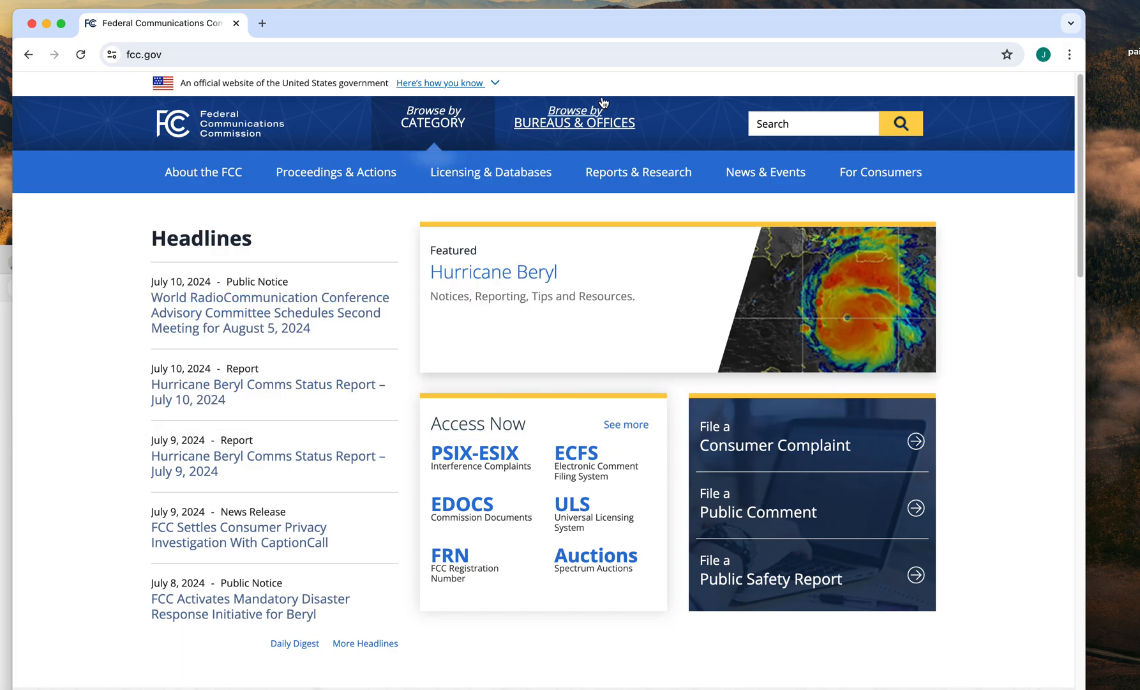
{"action": "mouse_move", "coordinate": [974, 74]}
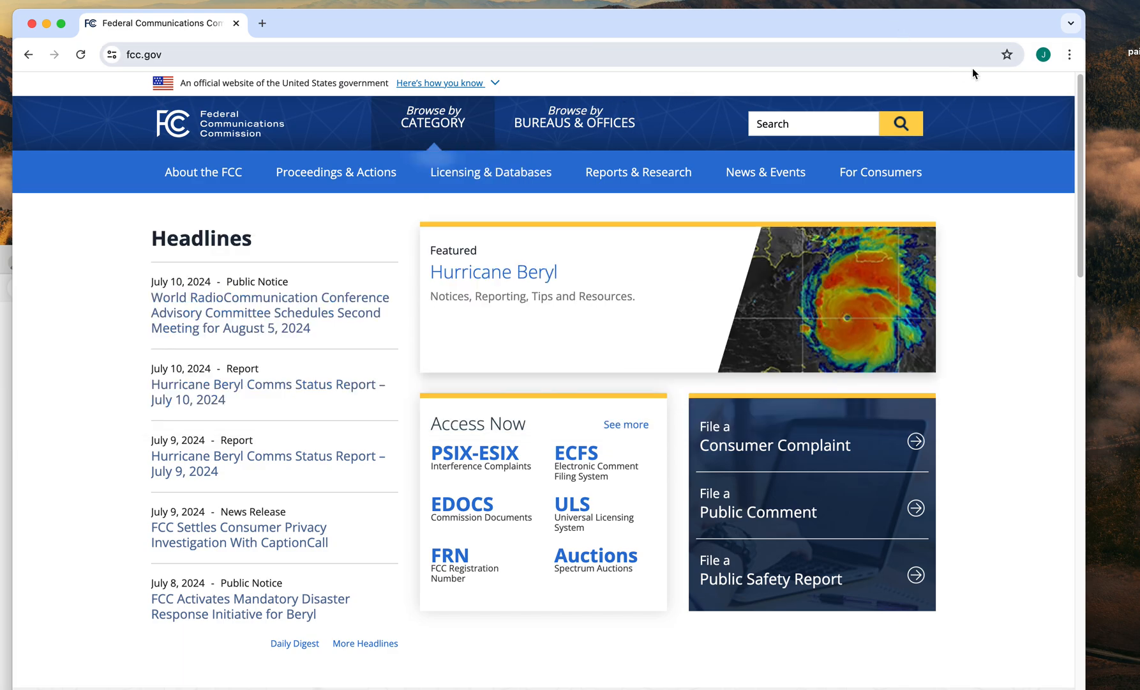
{"action": "mouse_move", "coordinate": [1069, 54]}
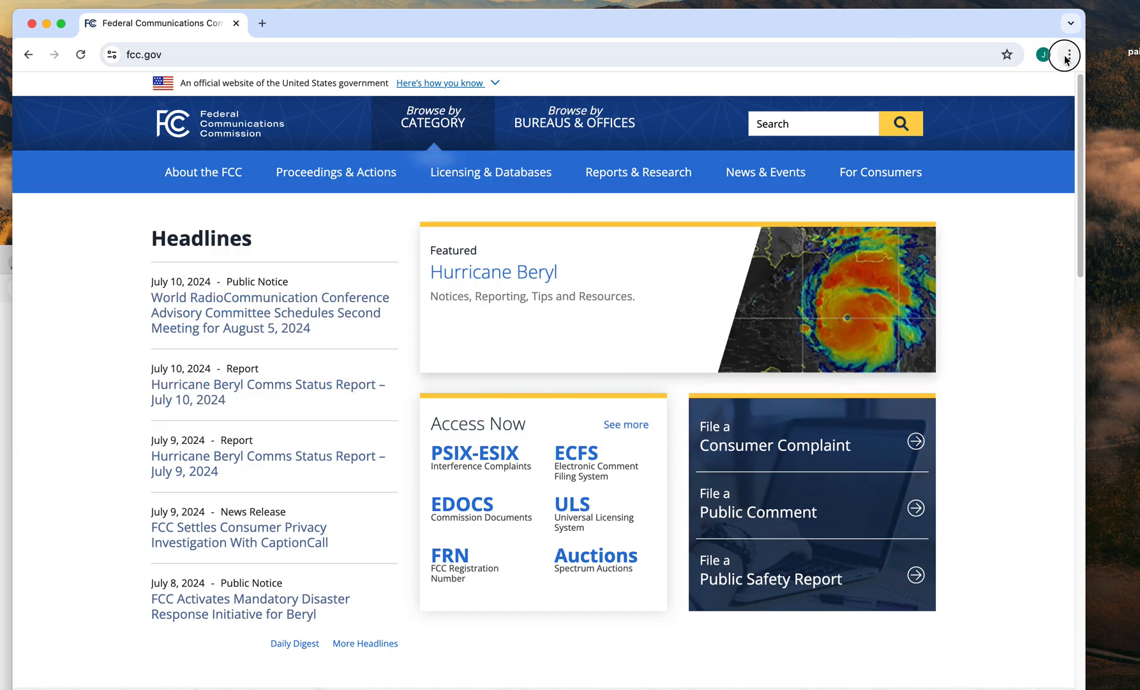
Step: Go through Chrome's History page to the Delete browsing data dialog
{"action": "left_click", "coordinate": [1065, 55]}
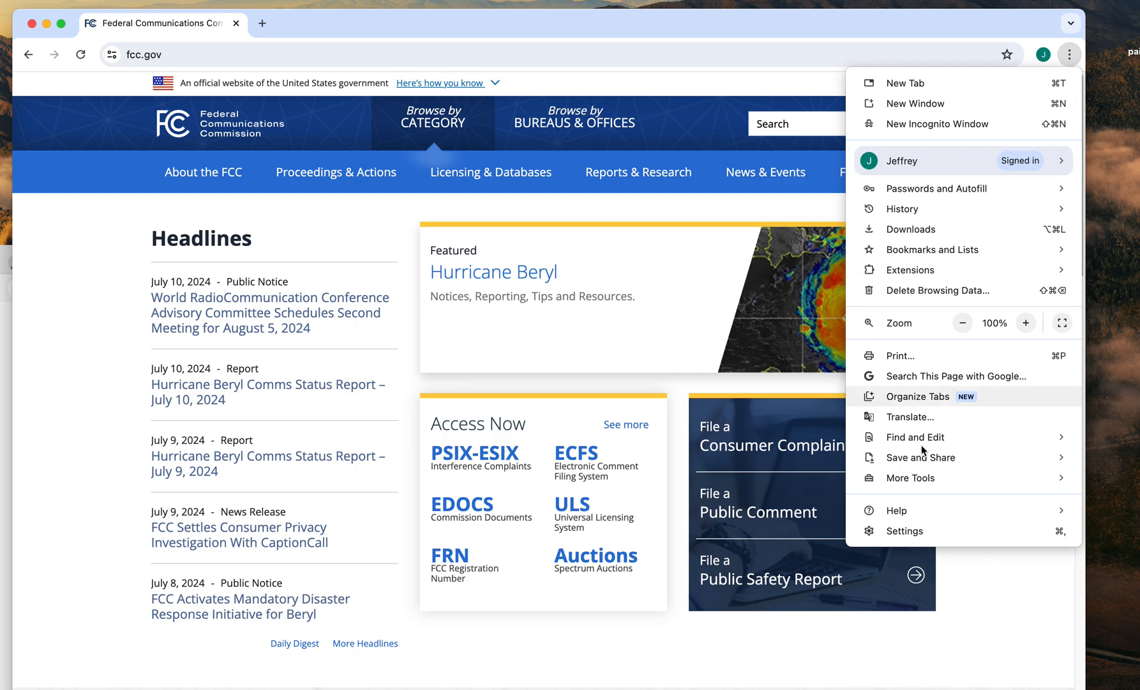
{"action": "mouse_move", "coordinate": [905, 205]}
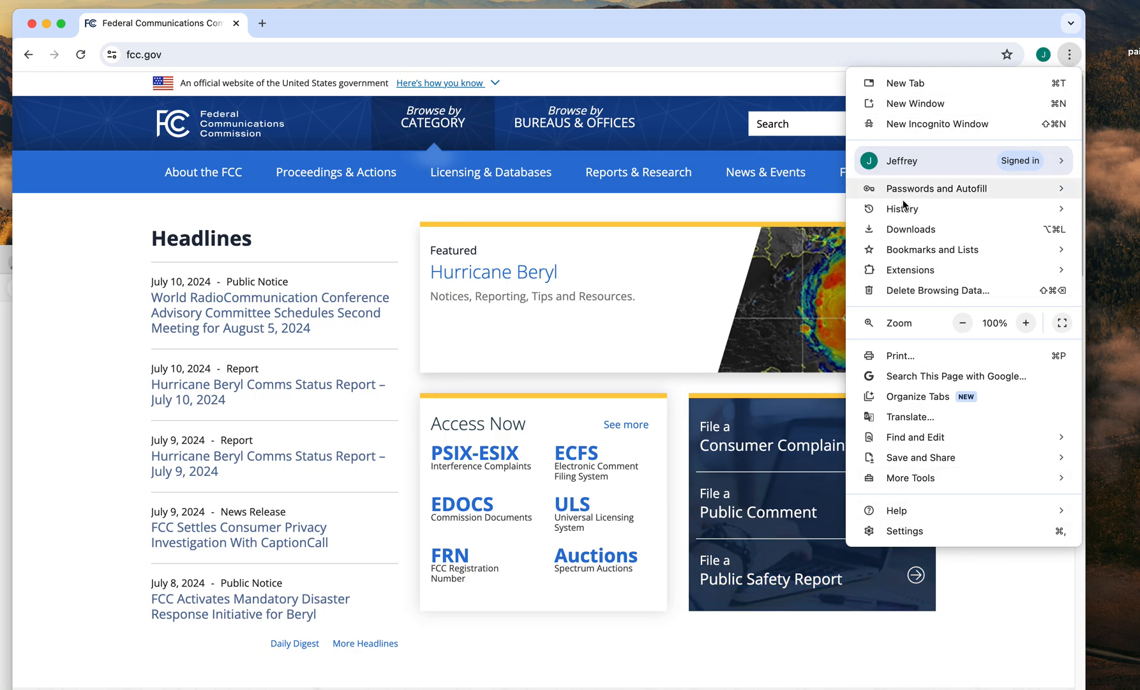
{"action": "left_click", "coordinate": [903, 208]}
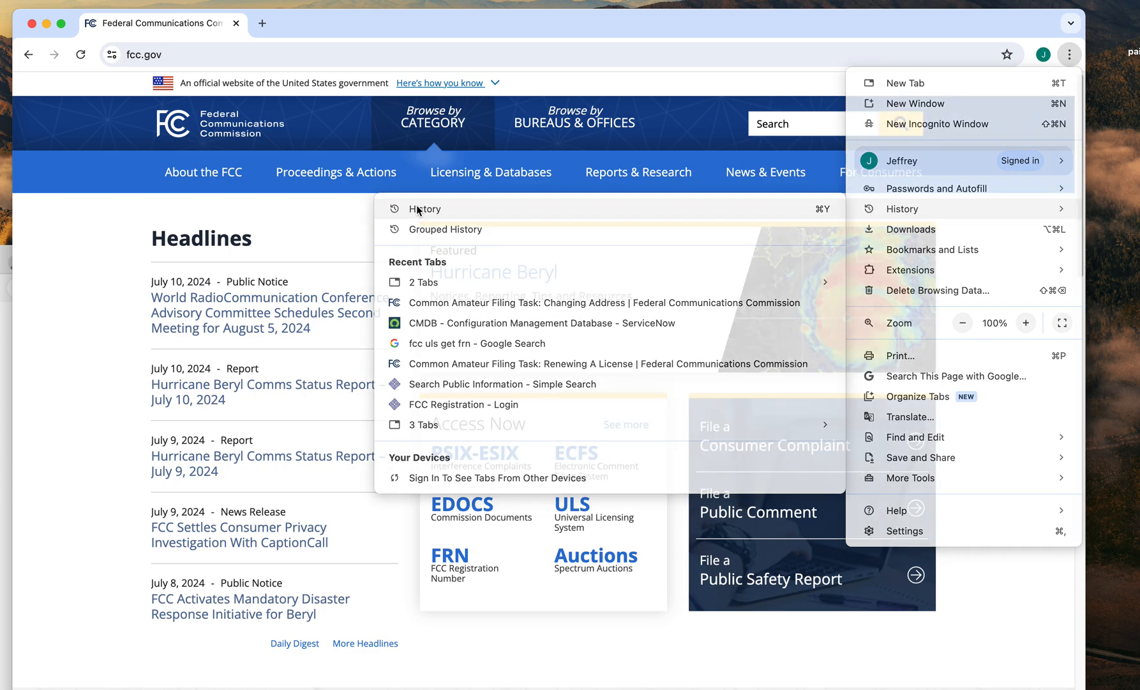
{"action": "left_click", "coordinate": [424, 208]}
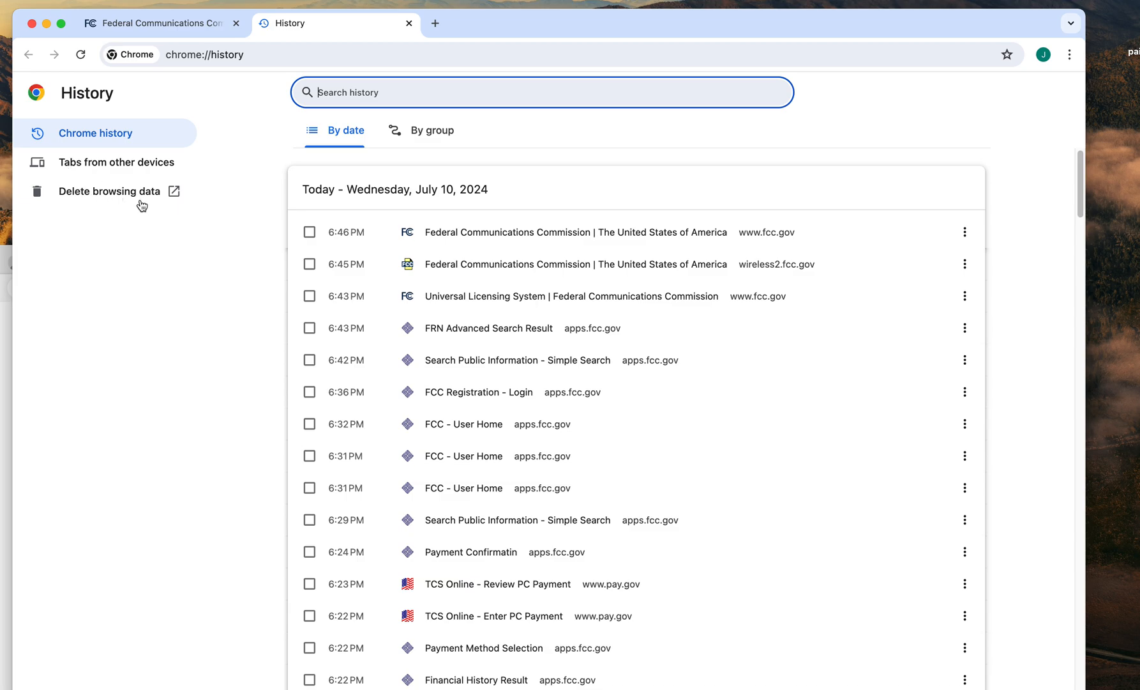
{"action": "left_click", "coordinate": [108, 190]}
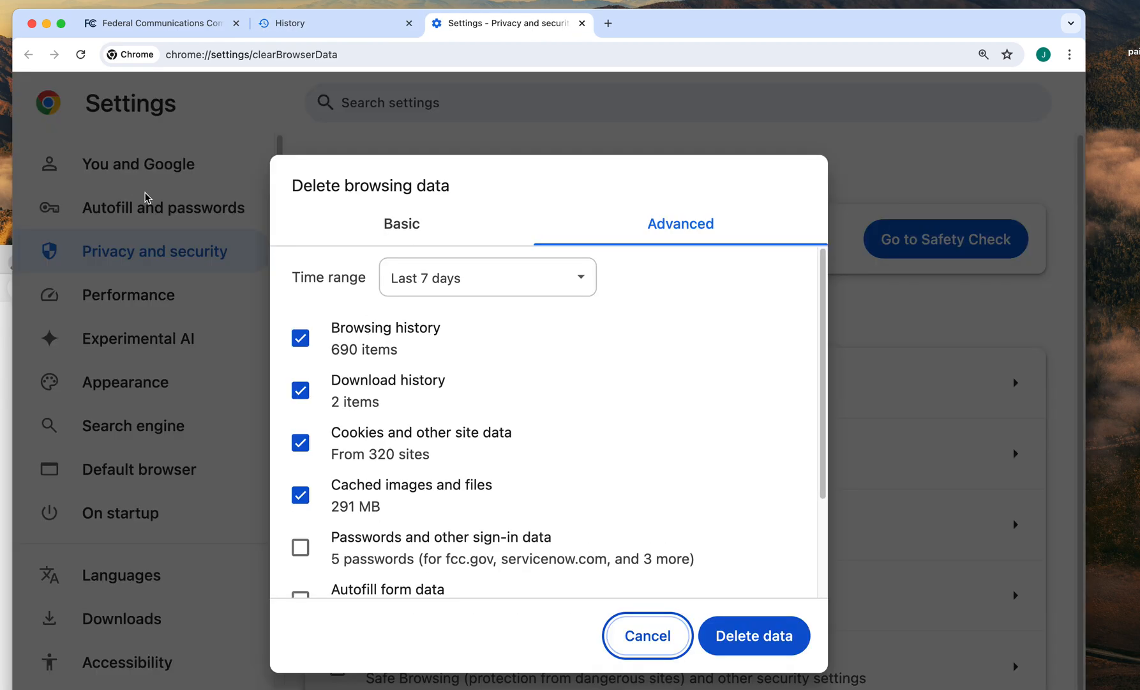
Step: Delete the Last hour of history, cookies and cached files, then close the Settings tab
{"action": "left_click", "coordinate": [486, 276]}
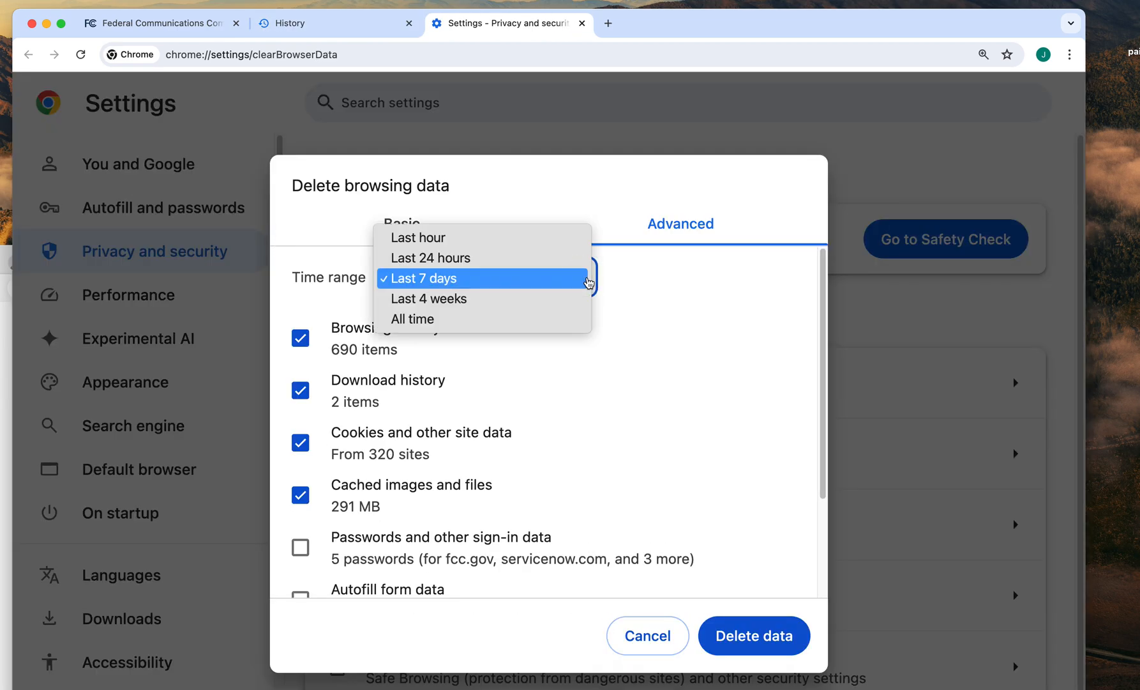
{"action": "left_click", "coordinate": [418, 237]}
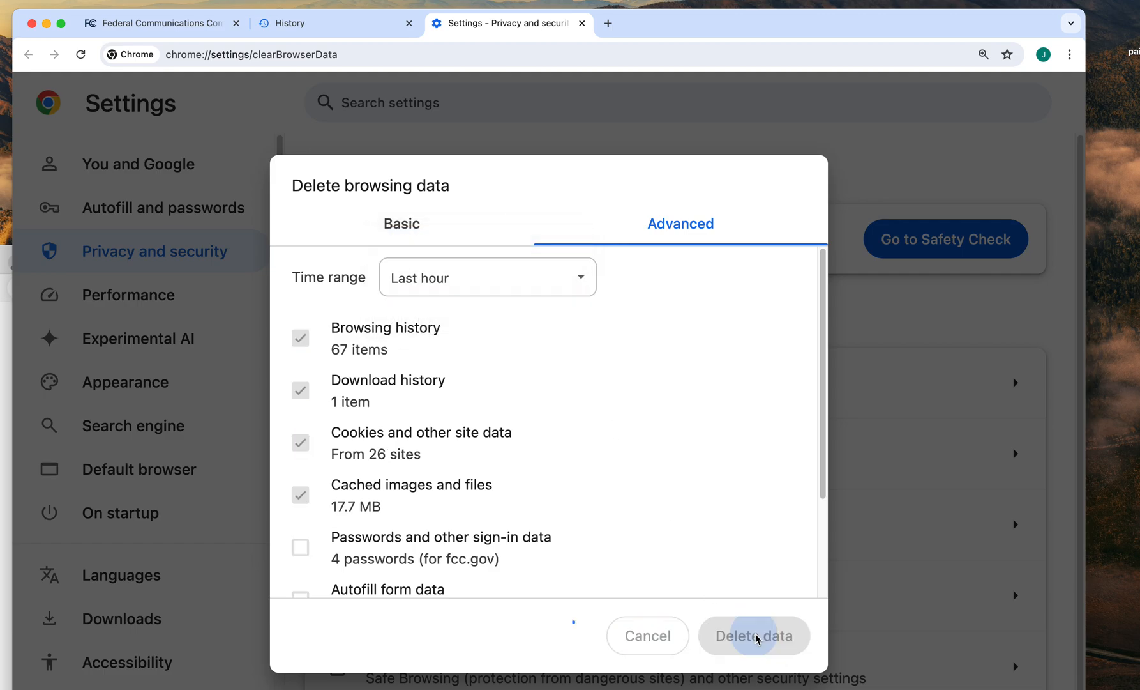
{"action": "left_click", "coordinate": [755, 635]}
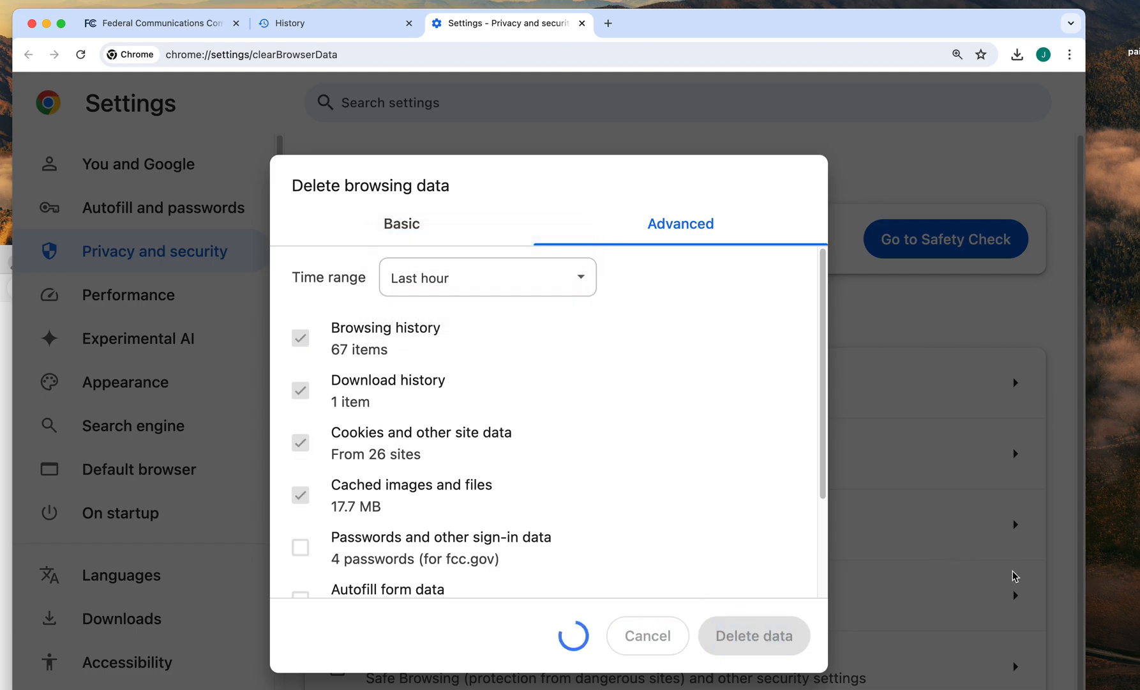
{"action": "left_click", "coordinate": [647, 634]}
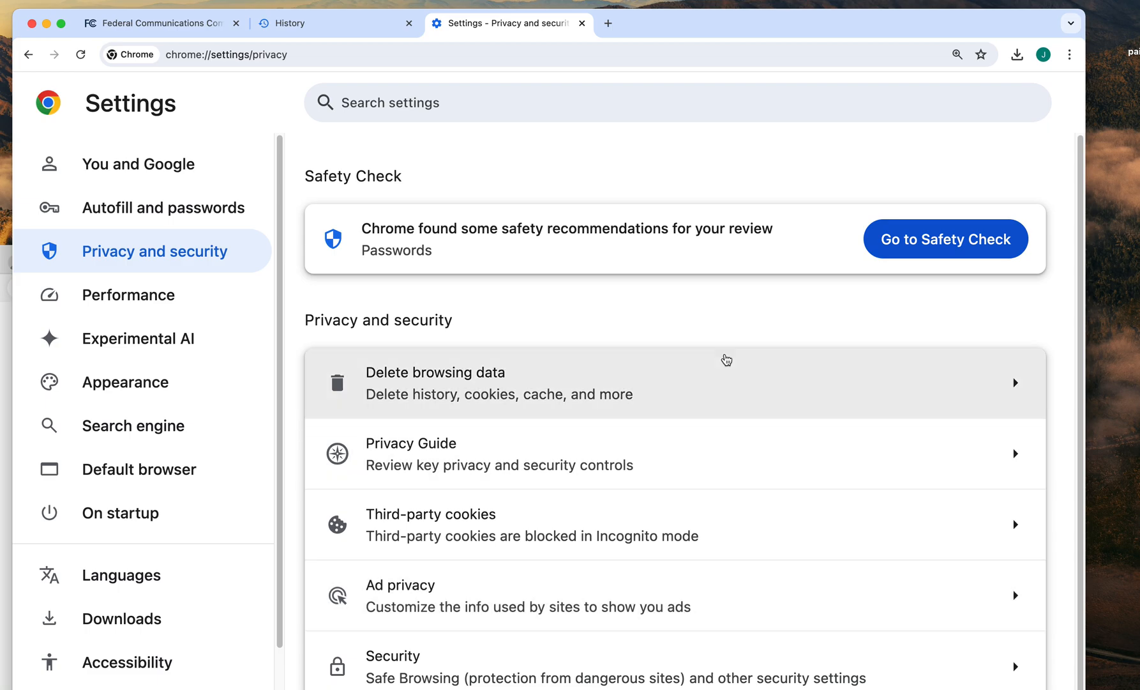
{"action": "mouse_move", "coordinate": [574, 31]}
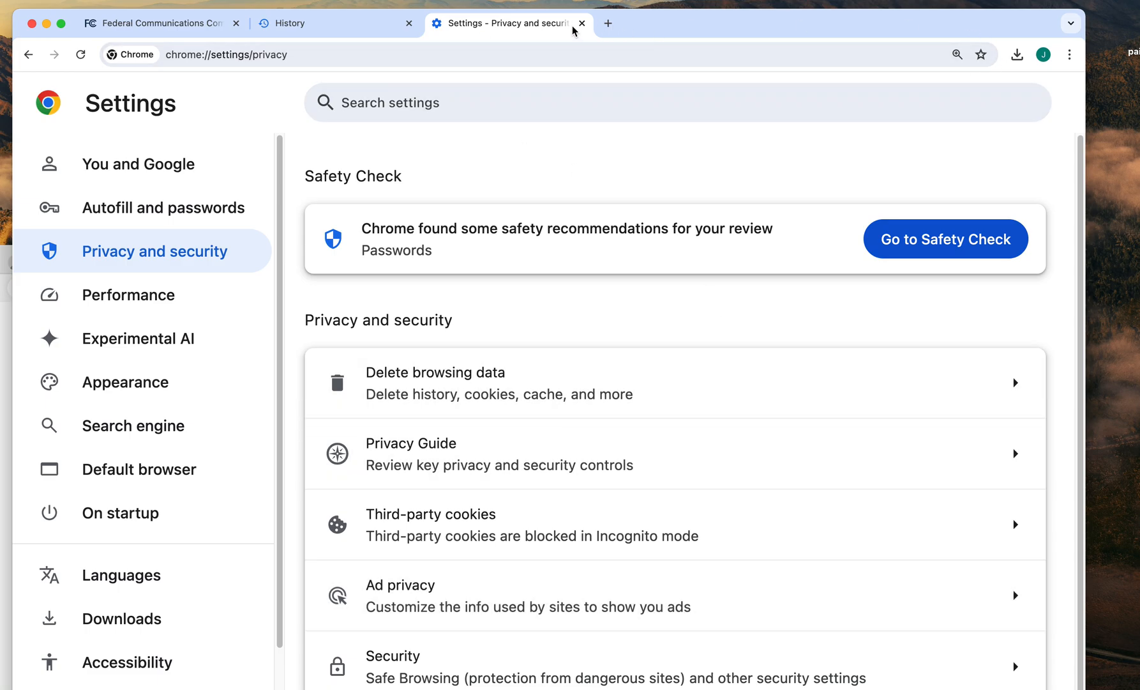
{"action": "left_click", "coordinate": [581, 23]}
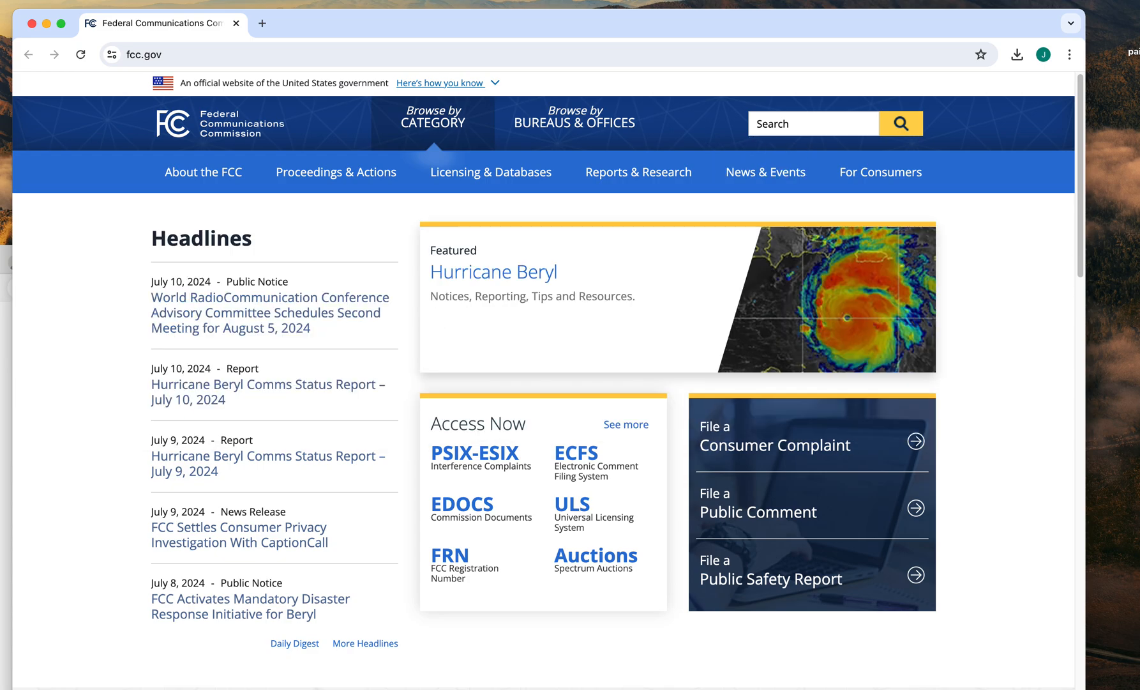
{"action": "mouse_move", "coordinate": [1077, 464]}
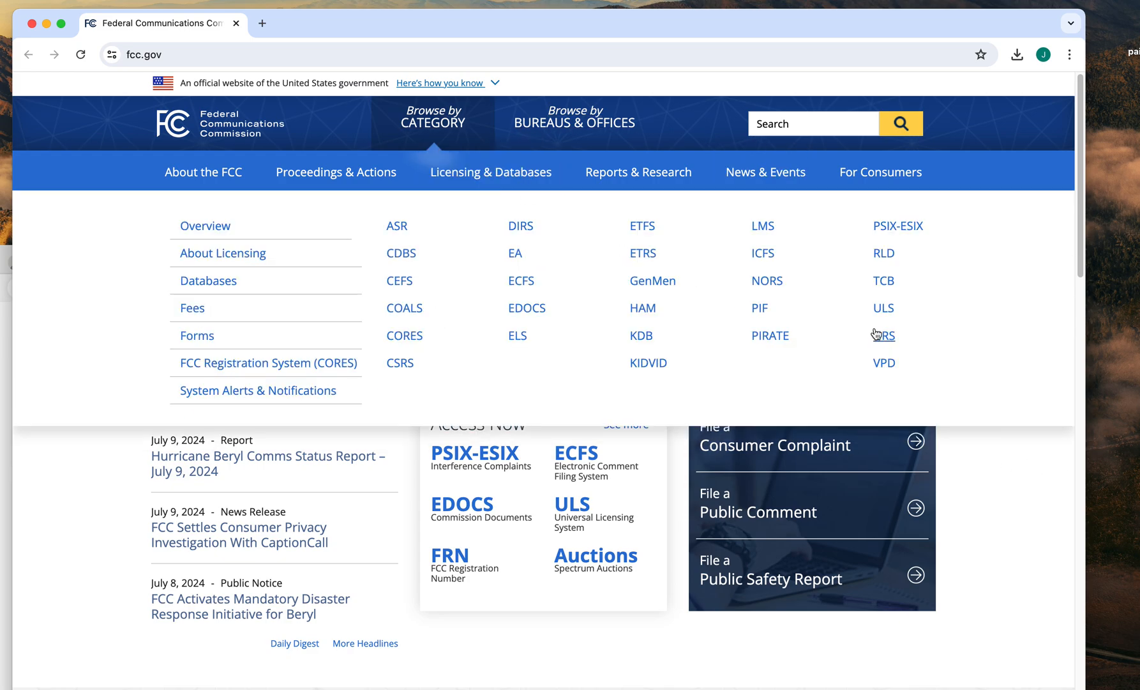
Step: Visit the Urban Rate Survey page by mistake and go back to the FCC homepage
{"action": "left_click", "coordinate": [884, 336]}
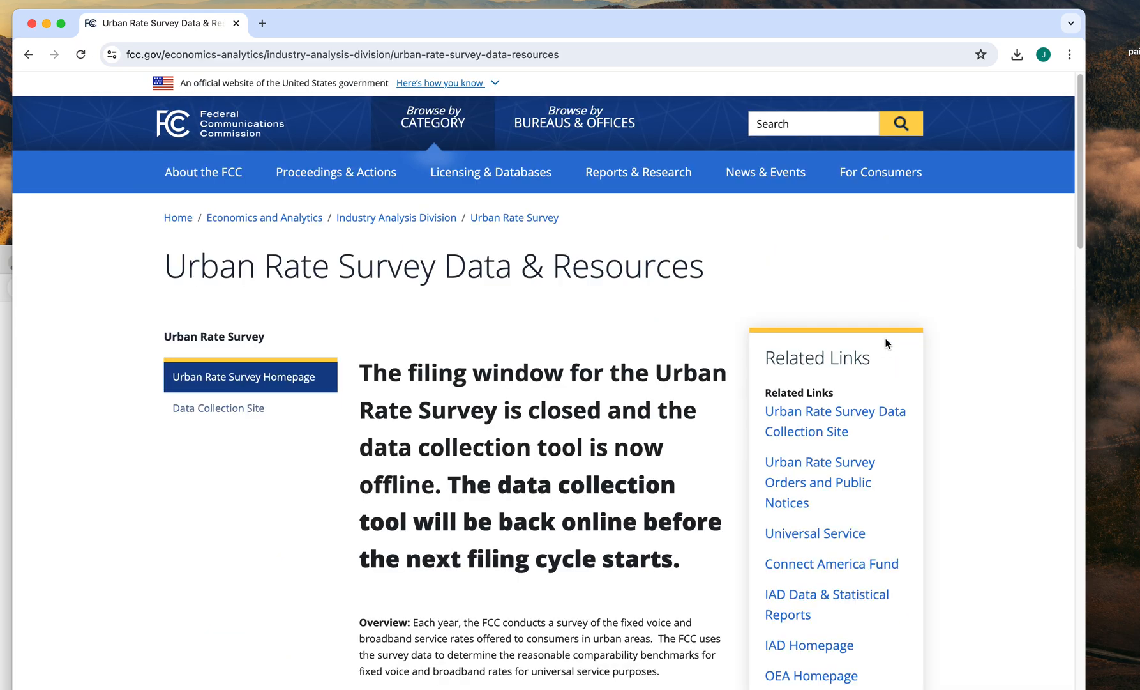
{"action": "mouse_move", "coordinate": [507, 249]}
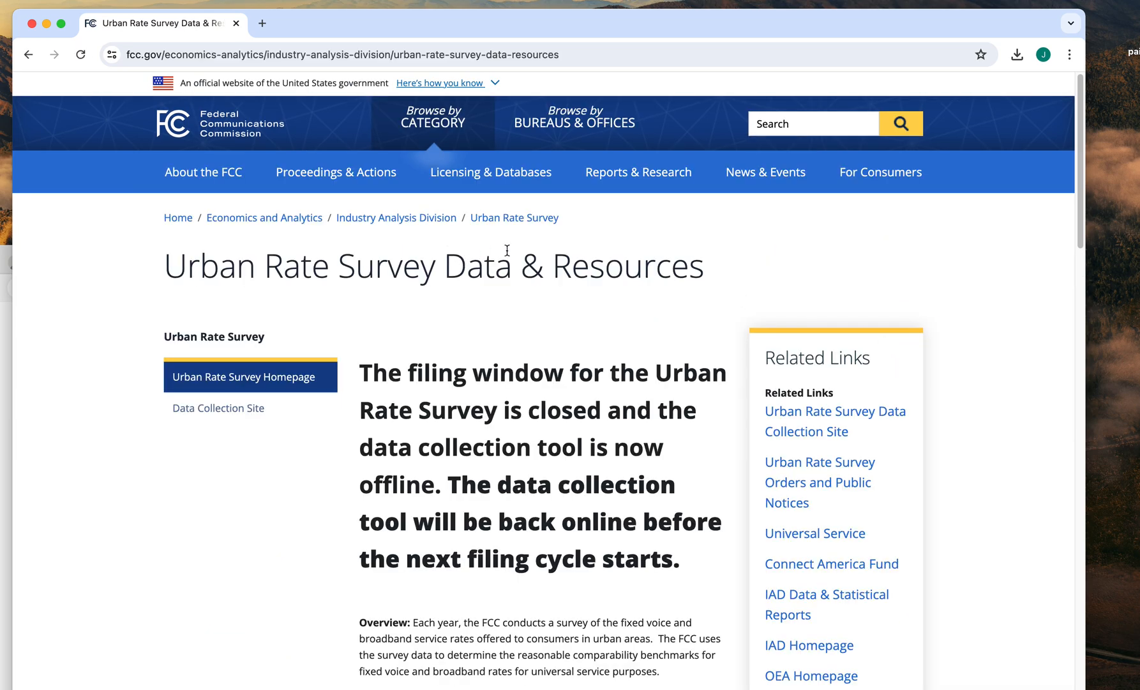
{"action": "scroll", "scroll_direction": "down", "scroll_amount": 3}
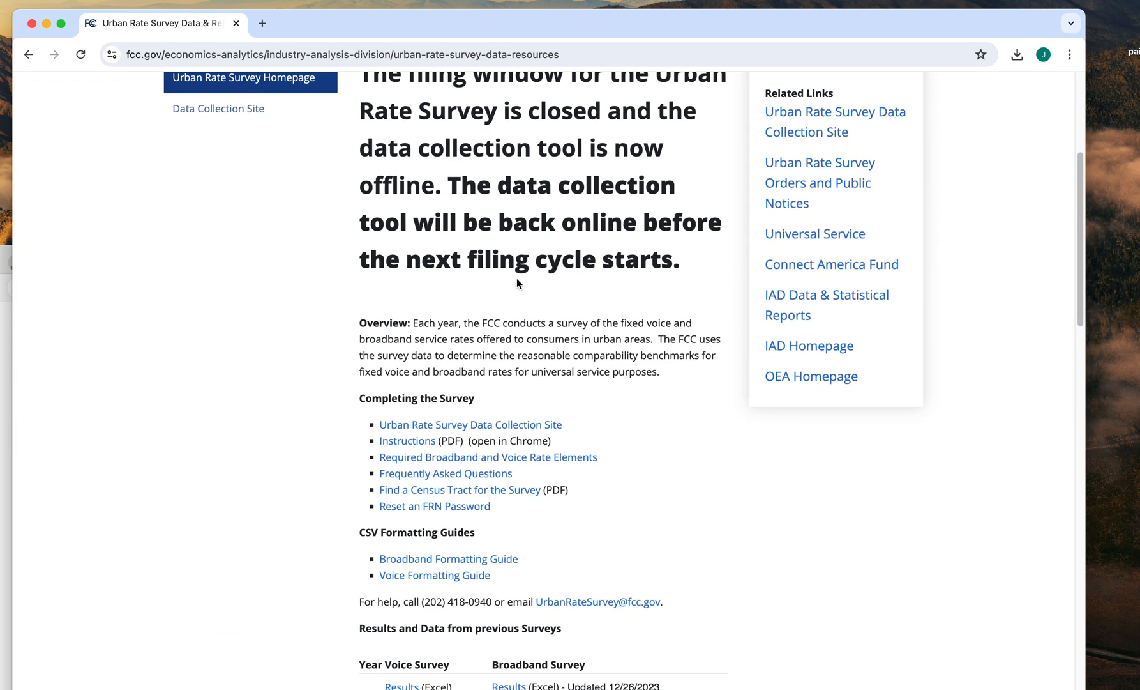
{"action": "left_click", "coordinate": [28, 55]}
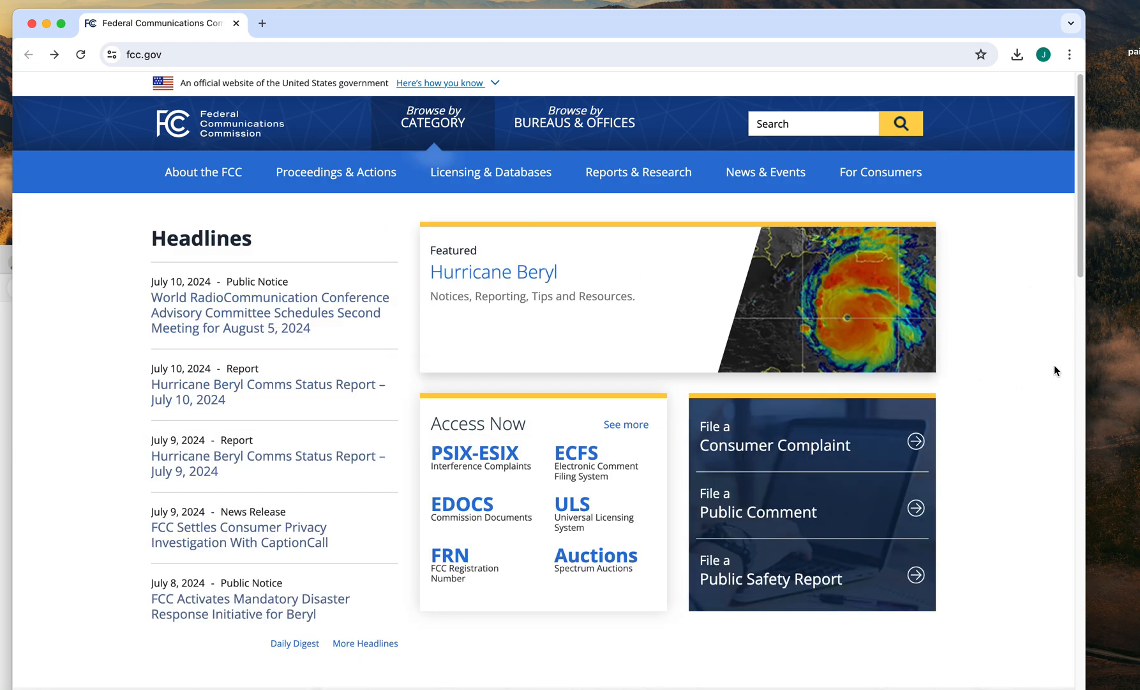
{"action": "mouse_move", "coordinate": [457, 221]}
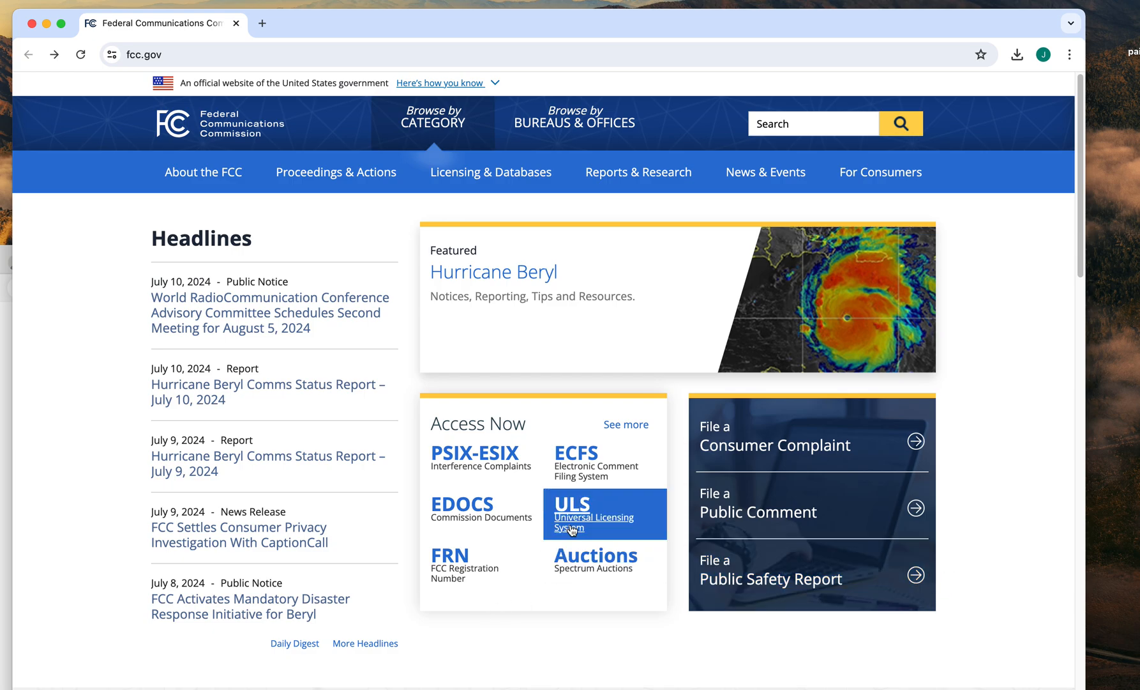
Step: Go to the ULS page from Access Now and scroll down to its Filing and Searching options
{"action": "left_click", "coordinate": [594, 514]}
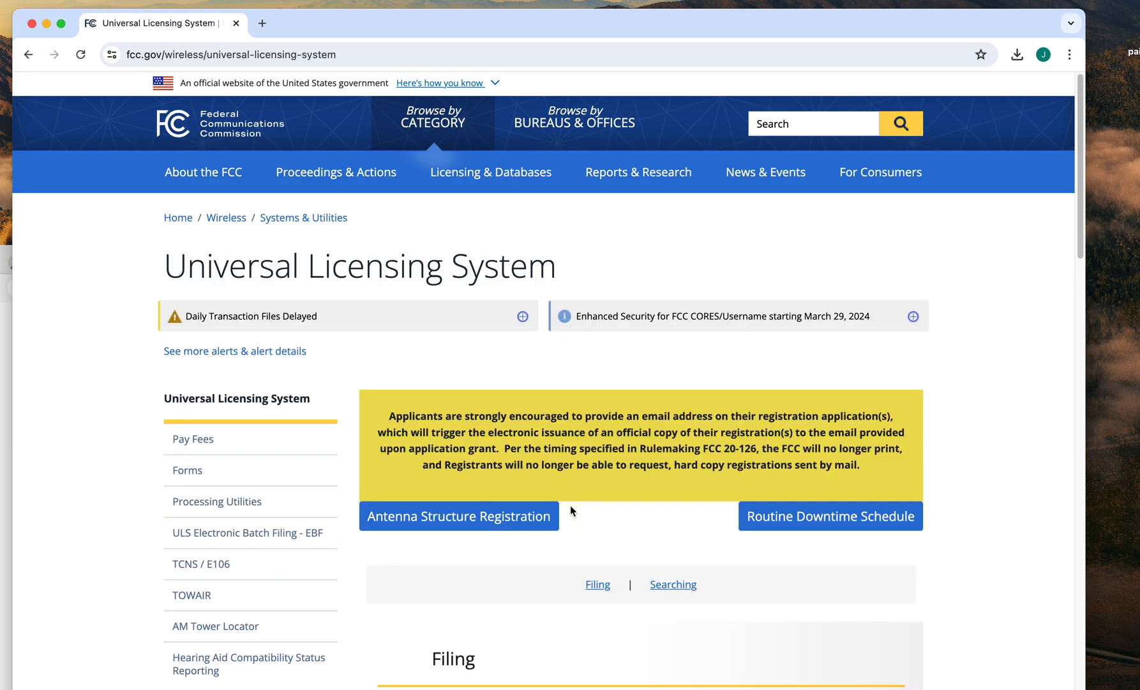
{"action": "scroll", "scroll_direction": "down", "scroll_amount": 3}
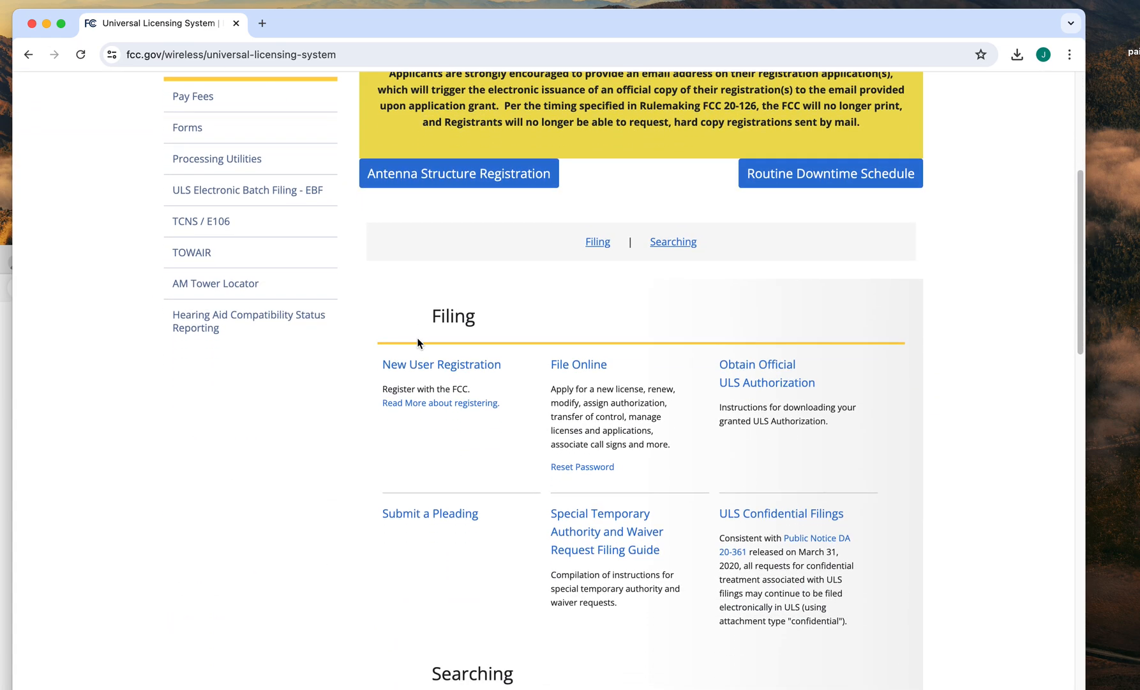
{"action": "scroll", "scroll_direction": "down", "scroll_amount": 3}
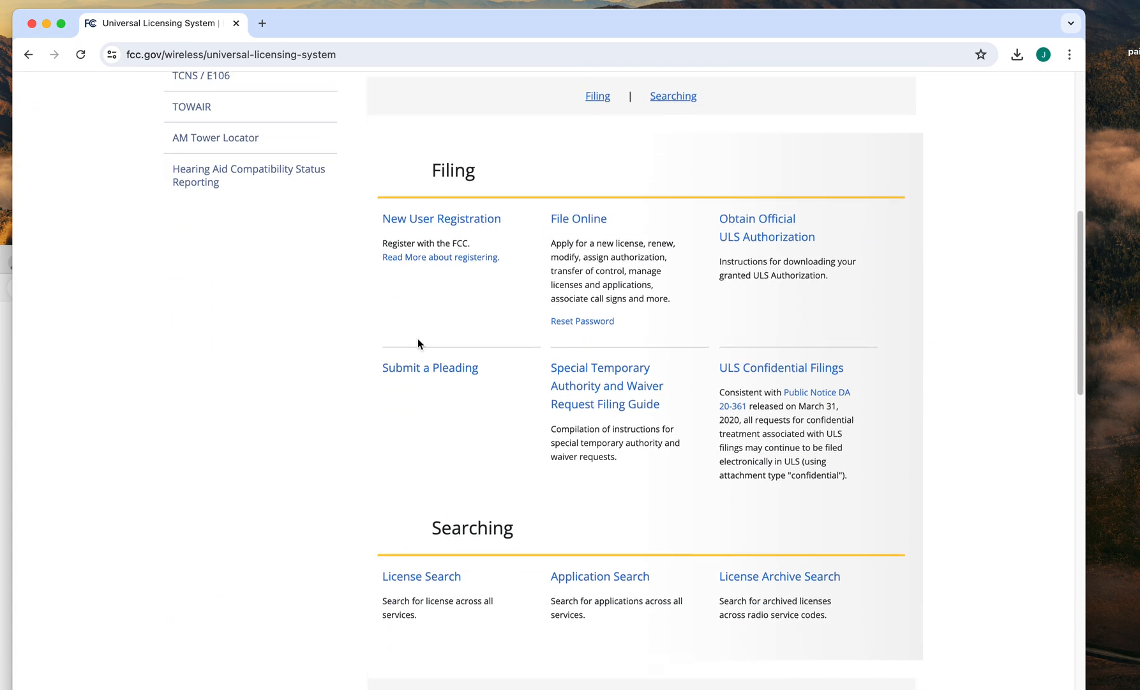
{"action": "scroll", "scroll_direction": "down", "scroll_amount": 3}
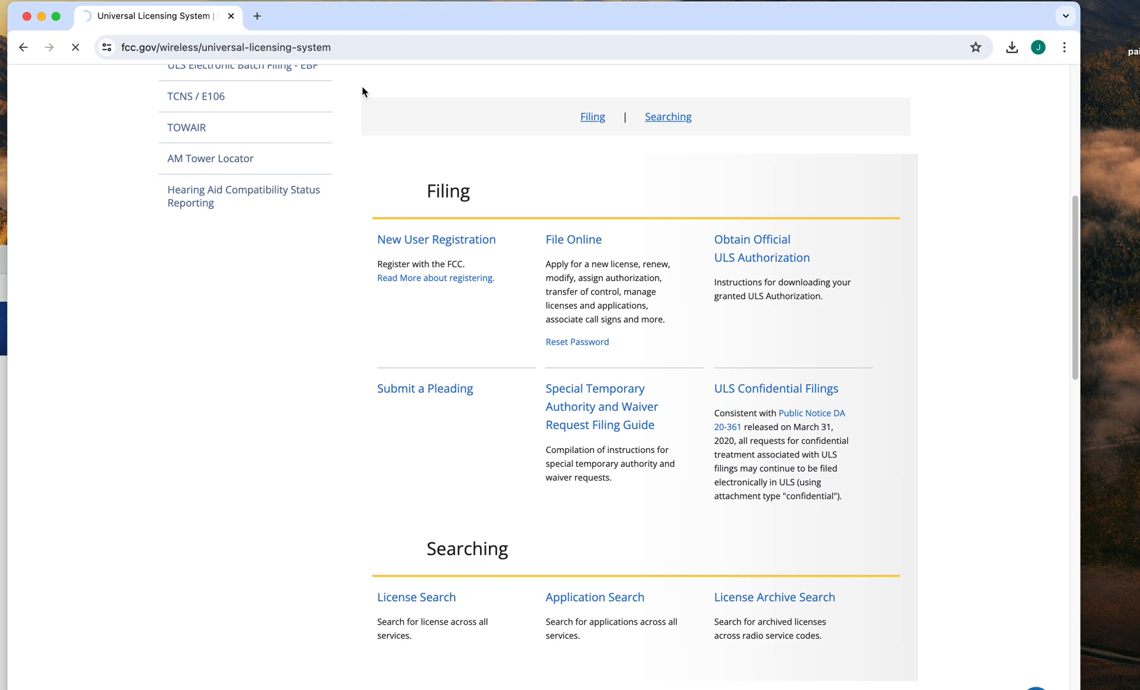
{"action": "mouse_move", "coordinate": [200, 190]}
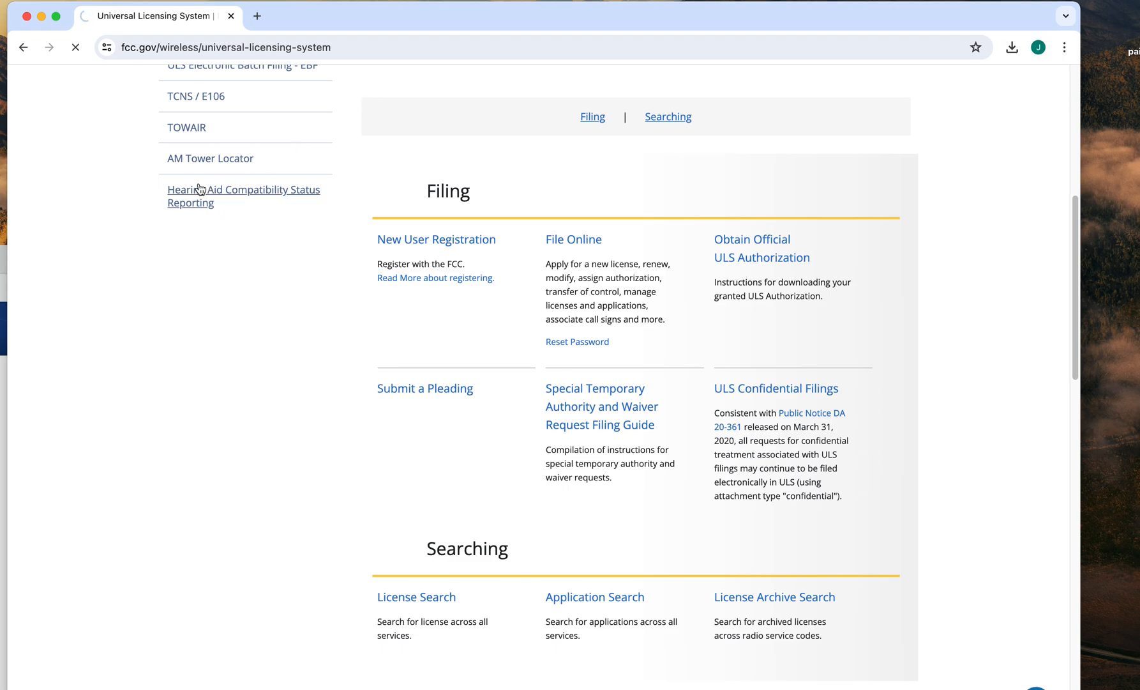